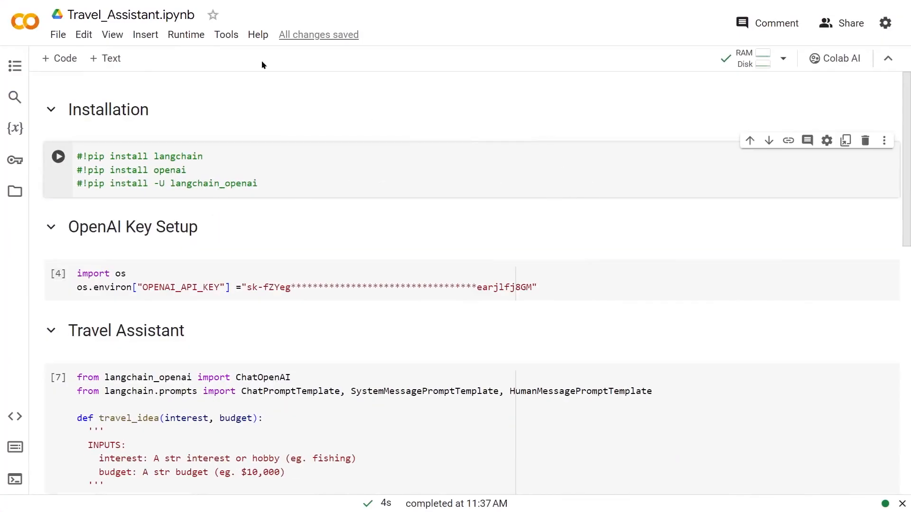
{"action": "mouse_move", "coordinate": [190, 107]}
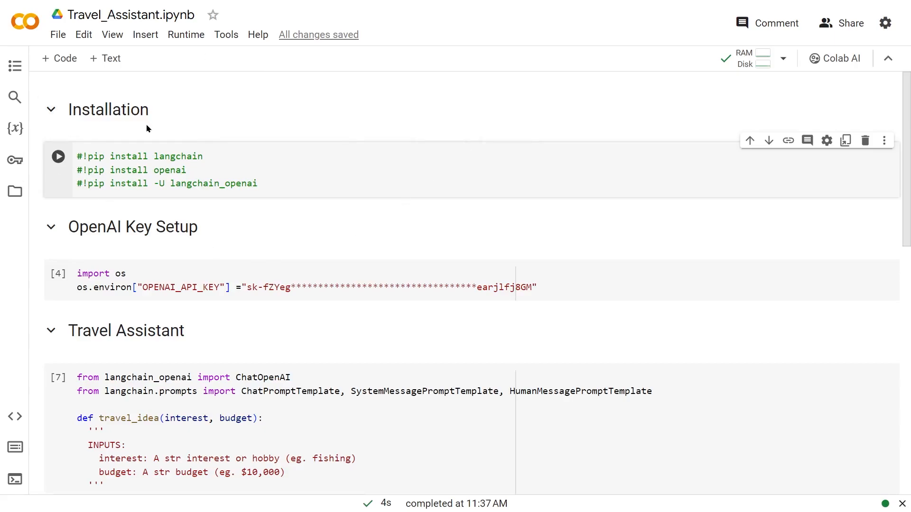
{"action": "mouse_move", "coordinate": [220, 144]}
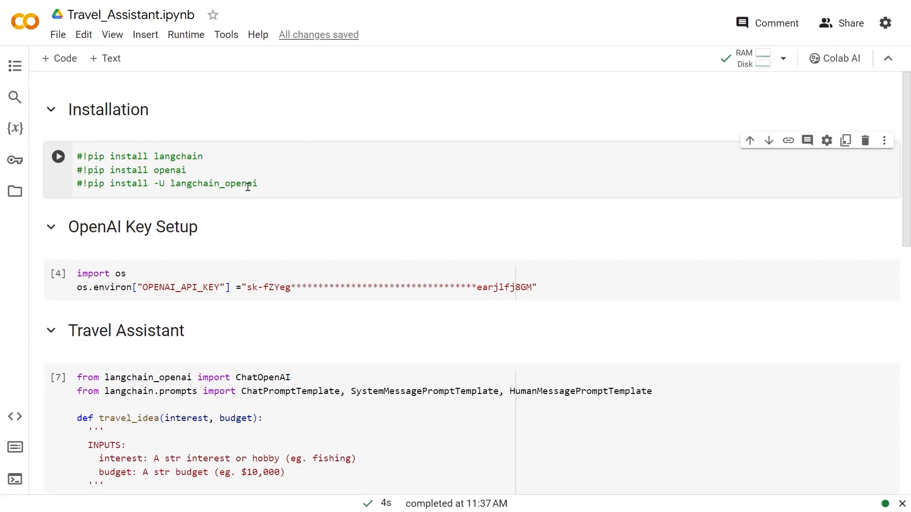
{"action": "mouse_move", "coordinate": [182, 152]}
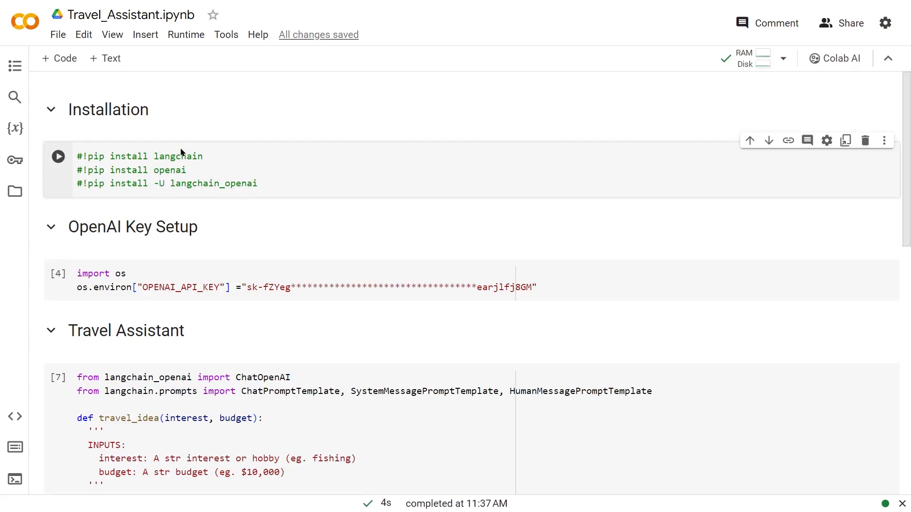
{"action": "mouse_move", "coordinate": [143, 193]}
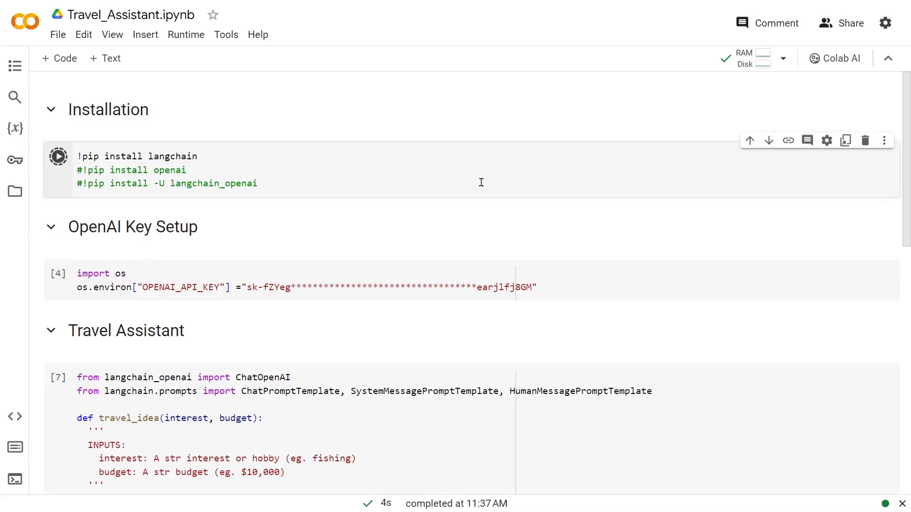
Step: Write system_template: a travel agent helping trips about {interest} on a {budget} budget
{"action": "left_click", "coordinate": [58, 156]}
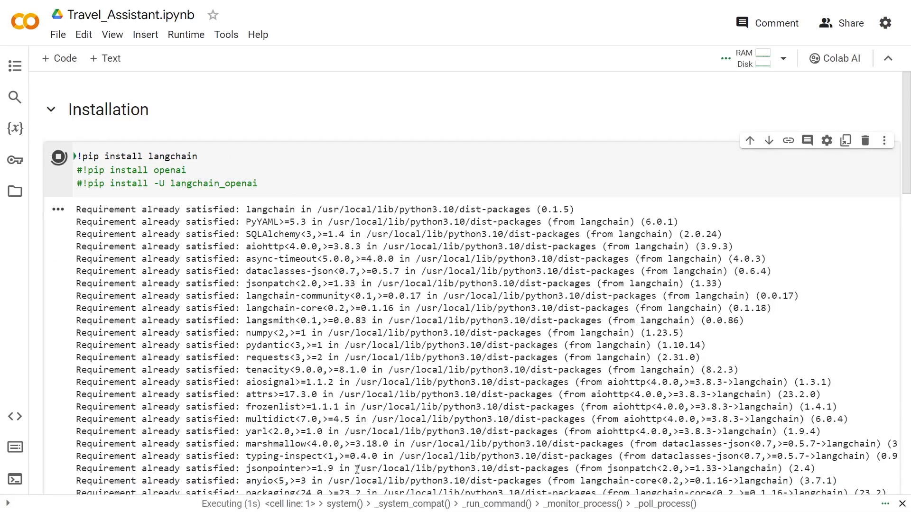
{"action": "scroll", "scroll_direction": "down", "scroll_amount": 3}
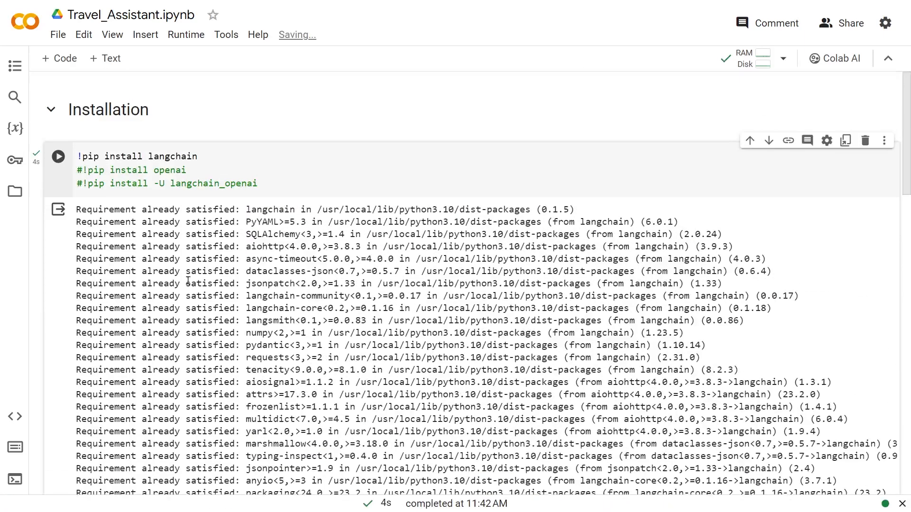
{"action": "mouse_move", "coordinate": [57, 186]}
{"action": "type", "text": "#"}
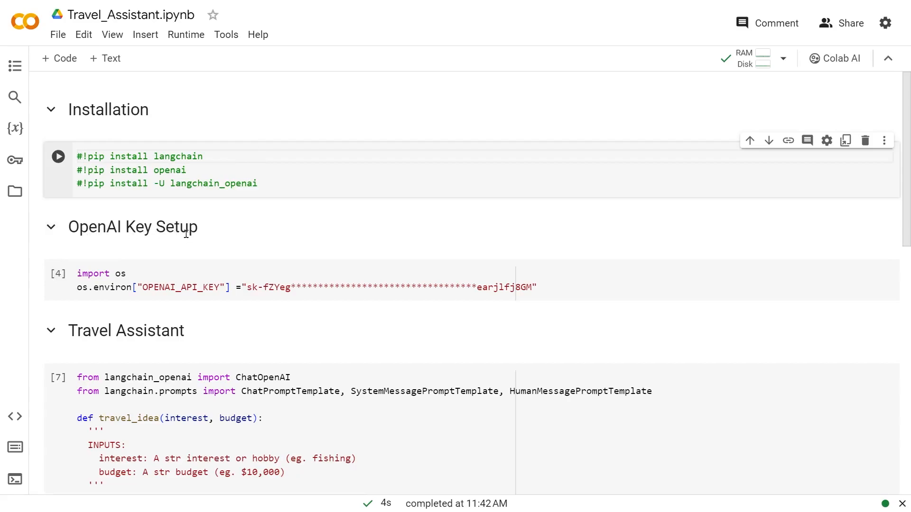
{"action": "mouse_move", "coordinate": [296, 257]}
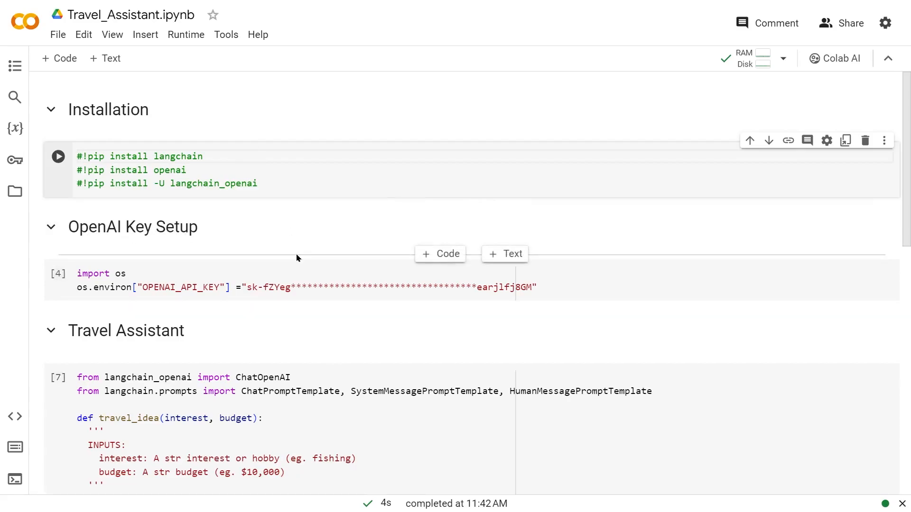
{"action": "mouse_move", "coordinate": [260, 106]}
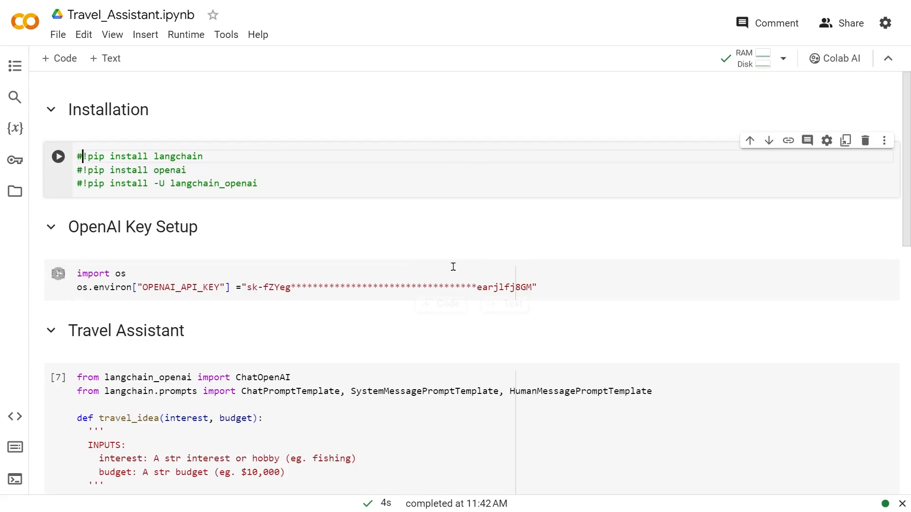
{"action": "mouse_move", "coordinate": [318, 300]}
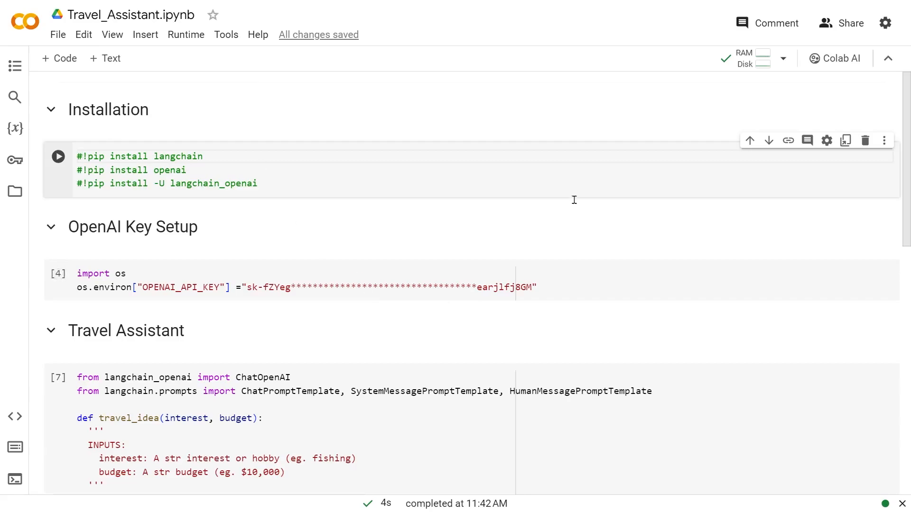
{"action": "mouse_move", "coordinate": [383, 328]}
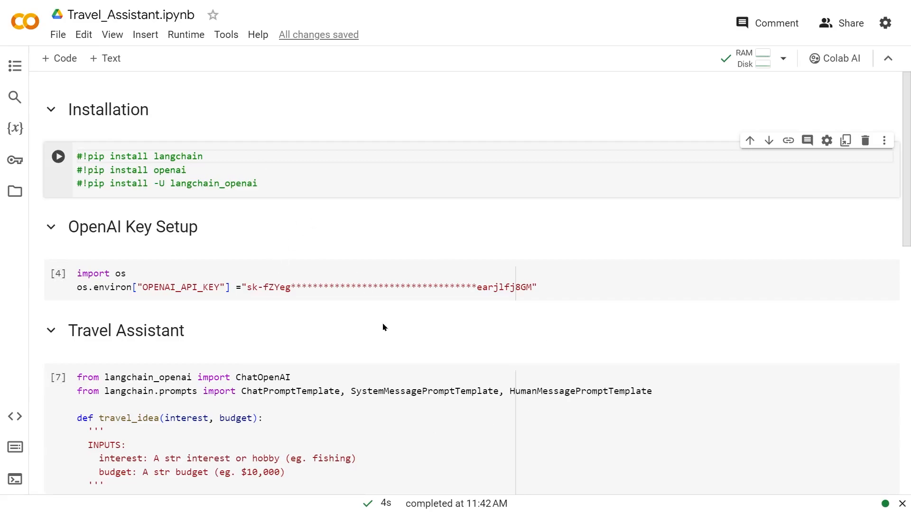
{"action": "left_click", "coordinate": [232, 279]}
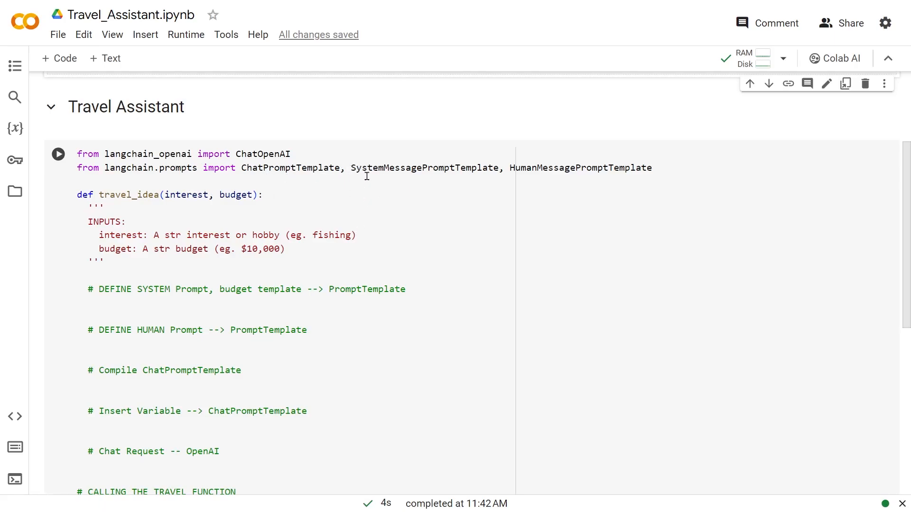
{"action": "mouse_move", "coordinate": [488, 171]}
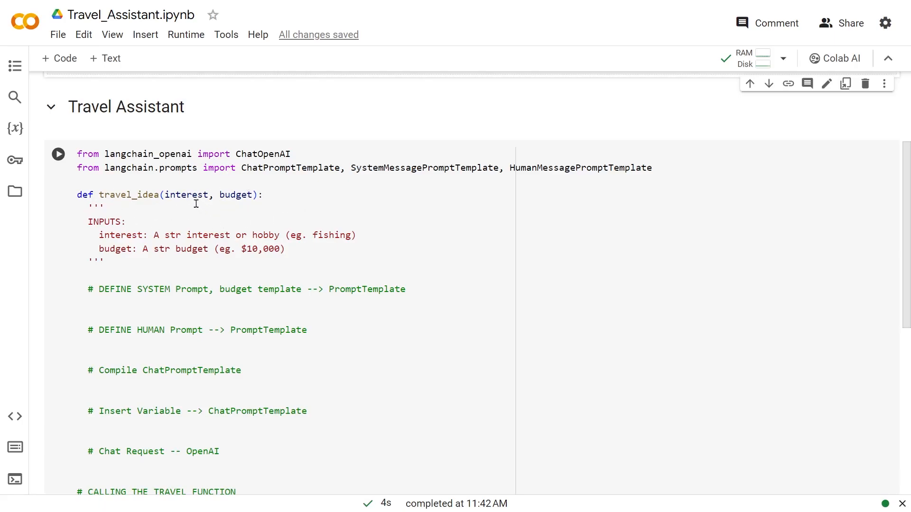
{"action": "mouse_move", "coordinate": [68, 224]}
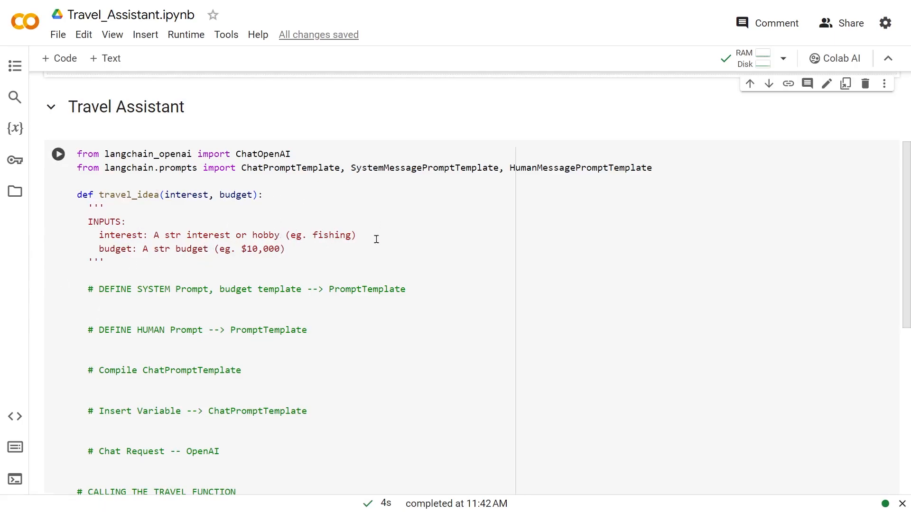
{"action": "mouse_move", "coordinate": [290, 212]}
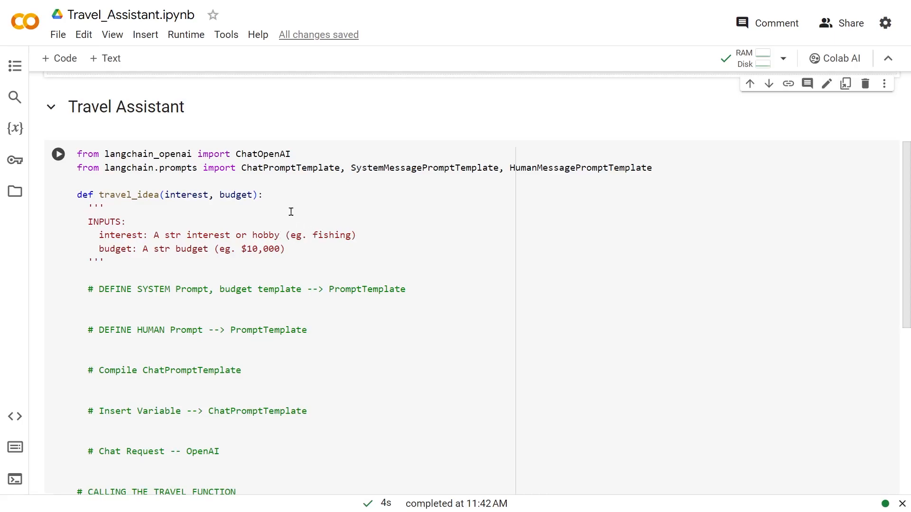
{"action": "mouse_move", "coordinate": [264, 243]}
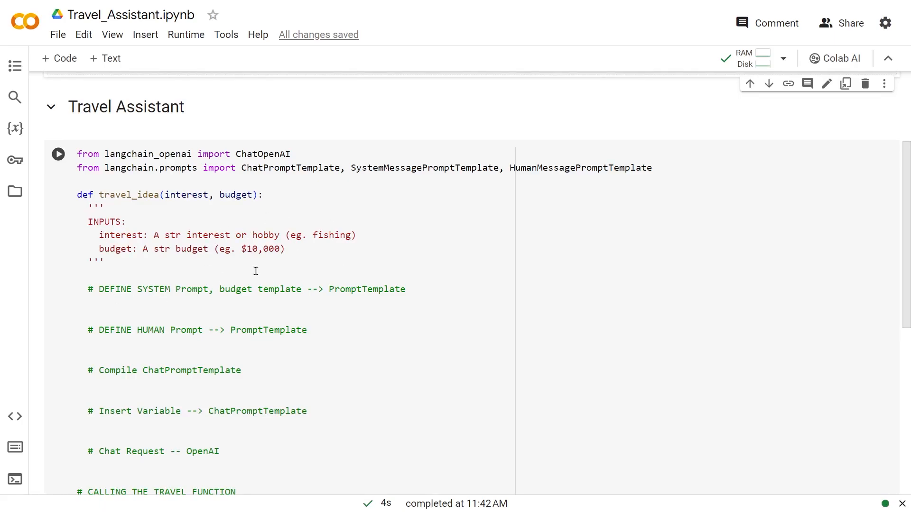
{"action": "mouse_move", "coordinate": [349, 309]}
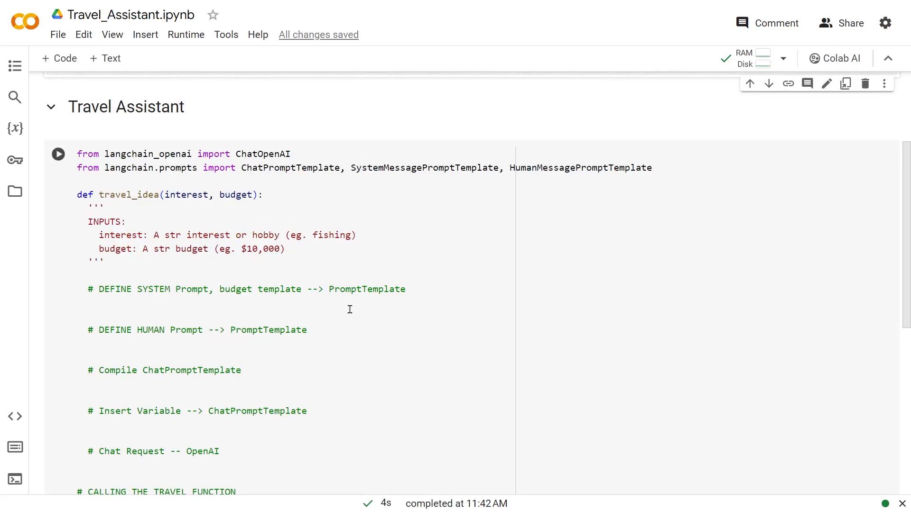
{"action": "mouse_move", "coordinate": [318, 300]}
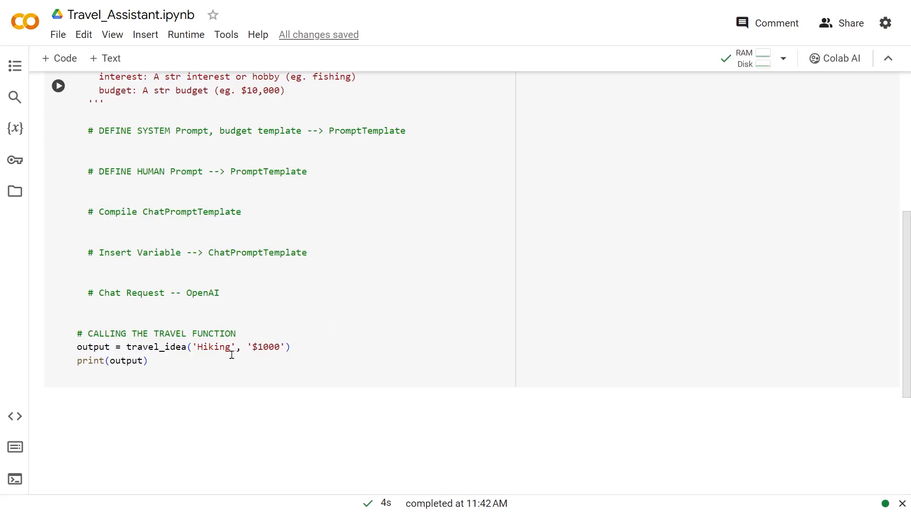
{"action": "mouse_move", "coordinate": [95, 374]}
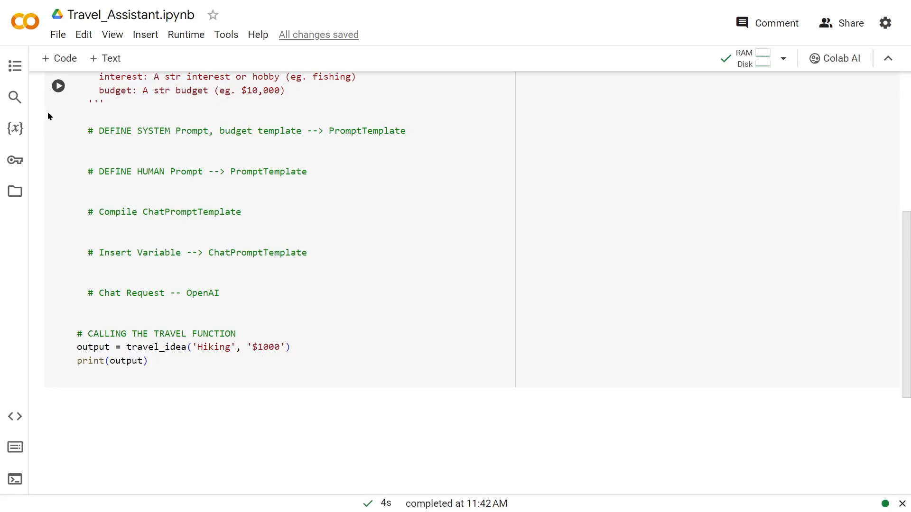
{"action": "mouse_move", "coordinate": [46, 93]}
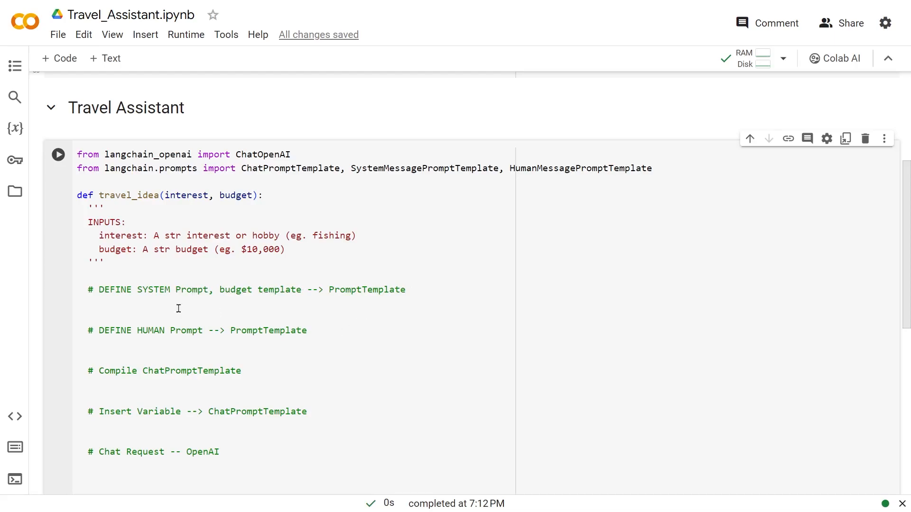
{"action": "type", "text": "system_template = \"You are a travel agent that helps people trips about {interest} on a budget of {budget}\""}
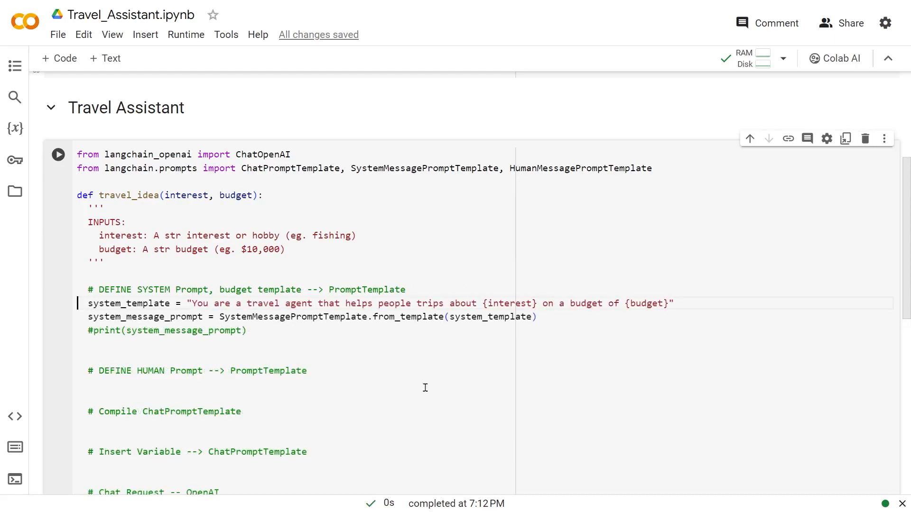
{"action": "type", "text": "with"}
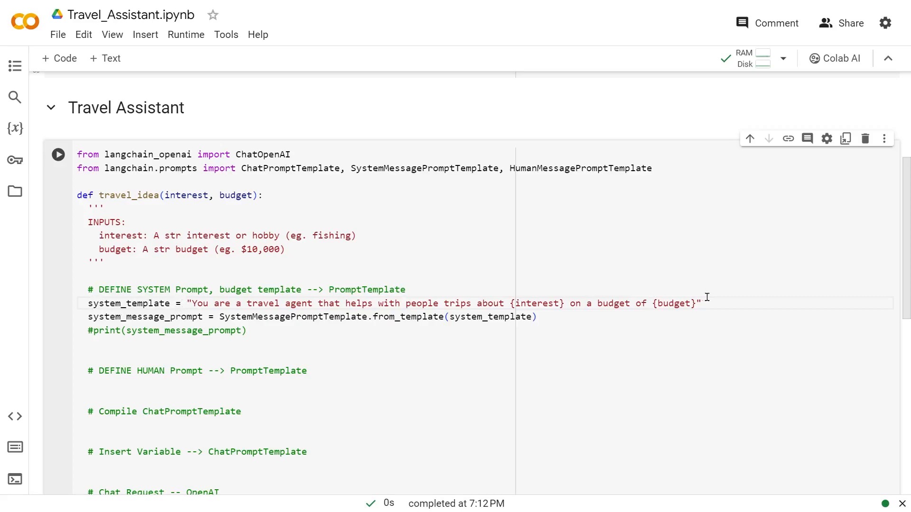
{"action": "mouse_move", "coordinate": [719, 297]}
{"action": "type", "text": "'s"}
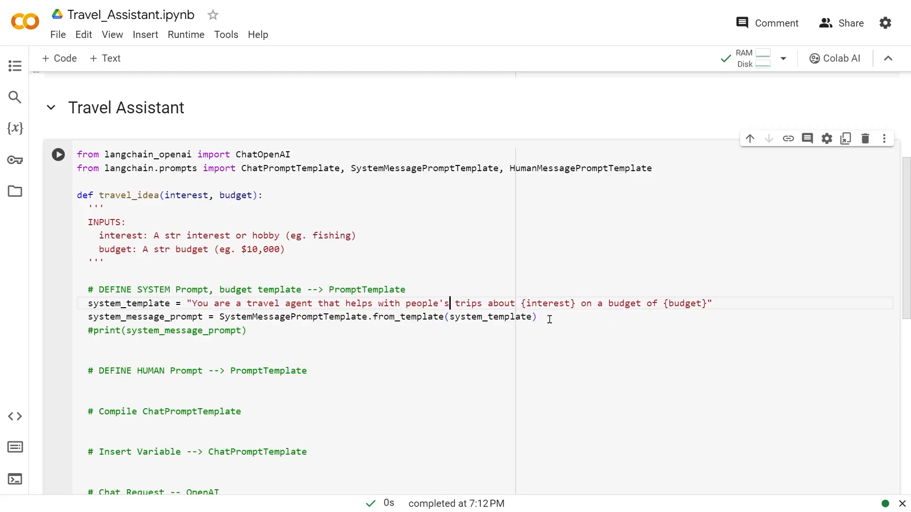
{"action": "mouse_move", "coordinate": [491, 257]}
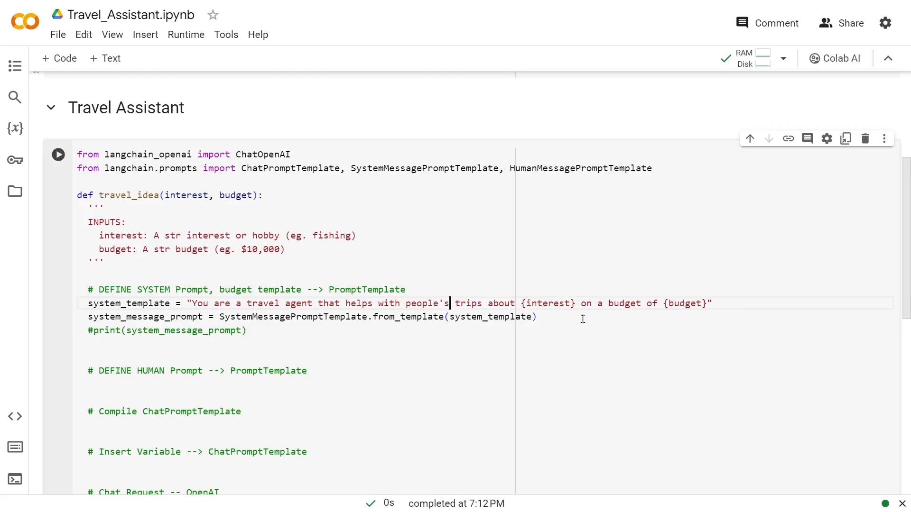
{"action": "mouse_move", "coordinate": [368, 260]}
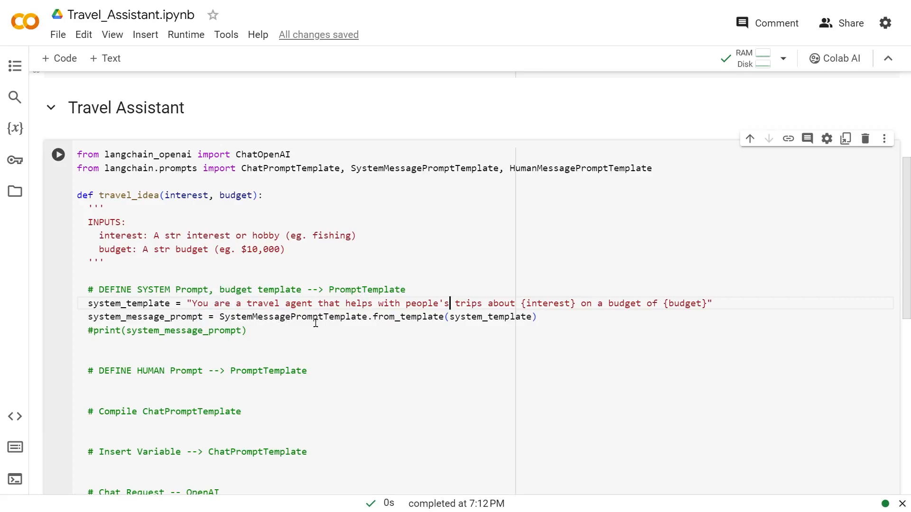
{"action": "mouse_move", "coordinate": [546, 290]}
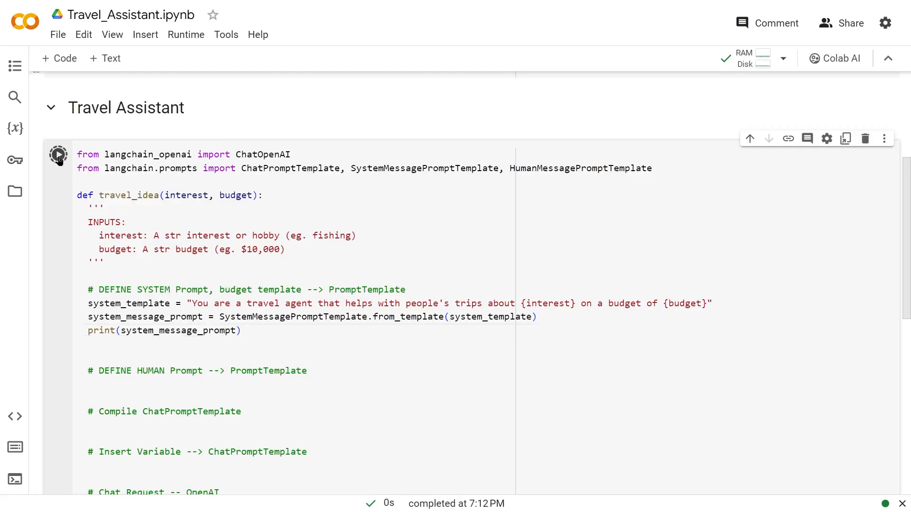
Step: Comment out print(system_message_prompt) and add a human_template requesting an example itinerary
{"action": "left_click", "coordinate": [58, 153]}
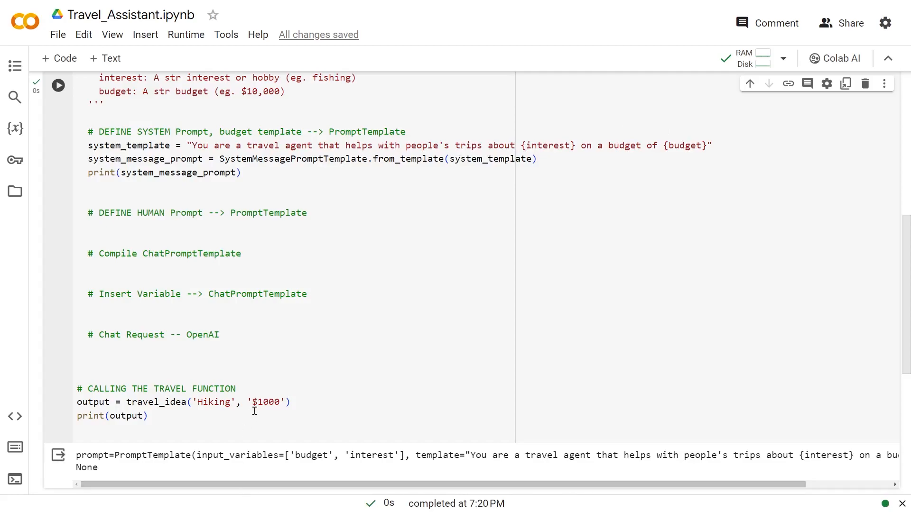
{"action": "mouse_move", "coordinate": [199, 471]}
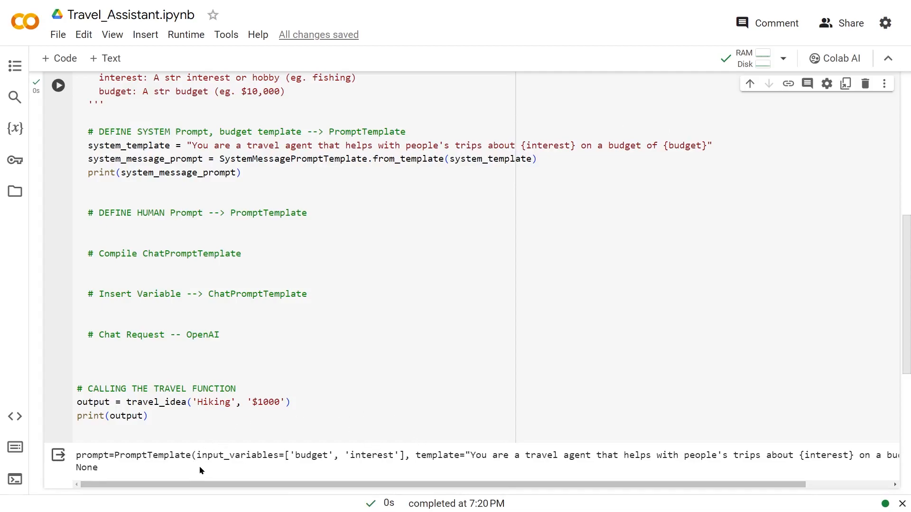
{"action": "mouse_move", "coordinate": [401, 473]}
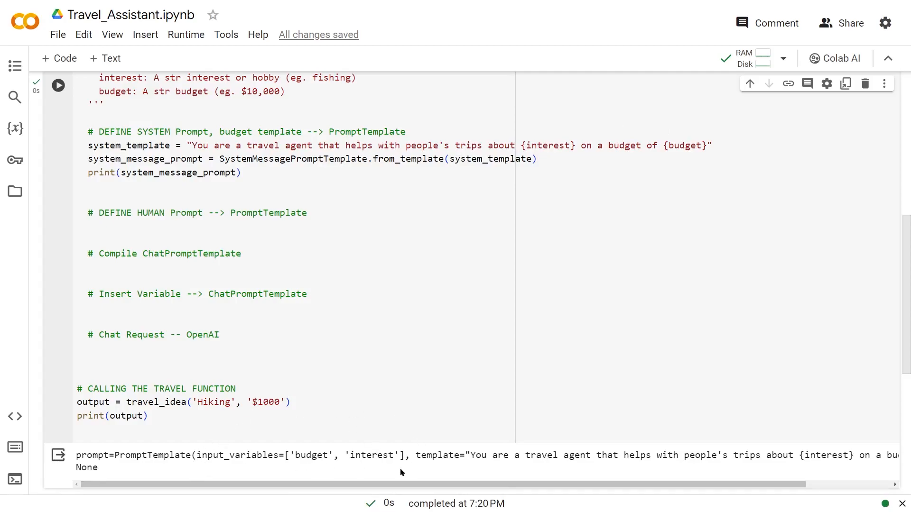
{"action": "mouse_move", "coordinate": [530, 465]}
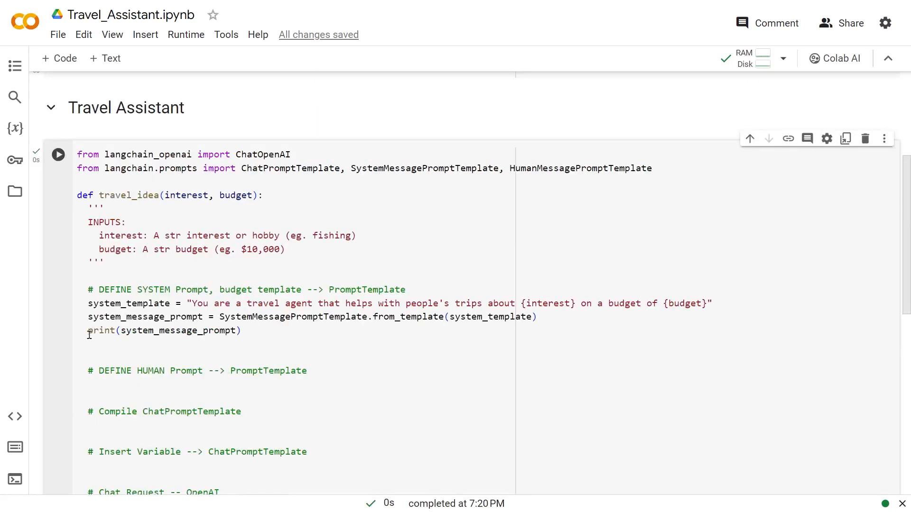
{"action": "type", "text": "#"}
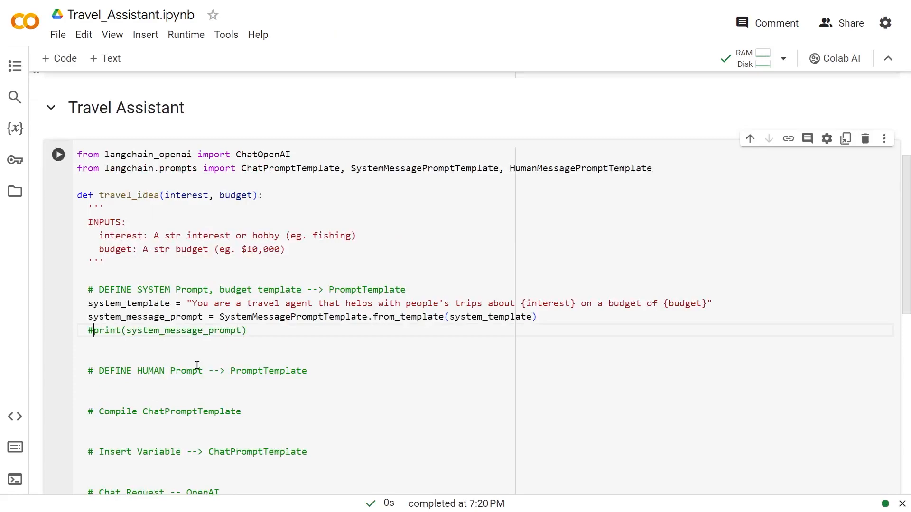
{"action": "scroll", "scroll_direction": "down", "scroll_amount": 3}
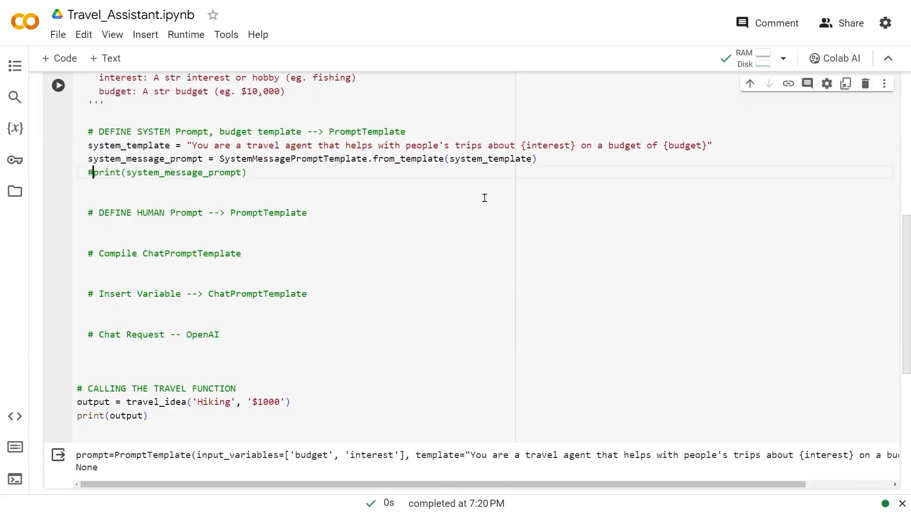
{"action": "type", "text": "human_template = \"Please give me an example itinerary\""}
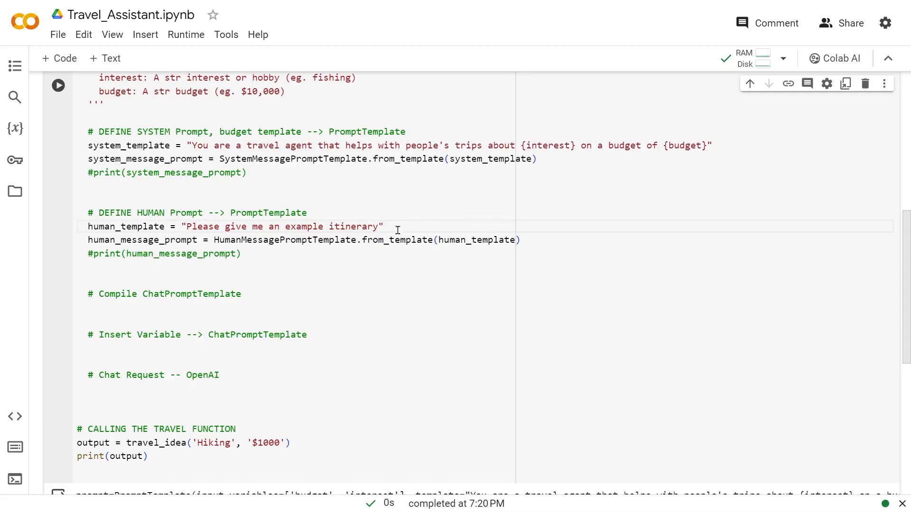
{"action": "mouse_move", "coordinate": [227, 230]}
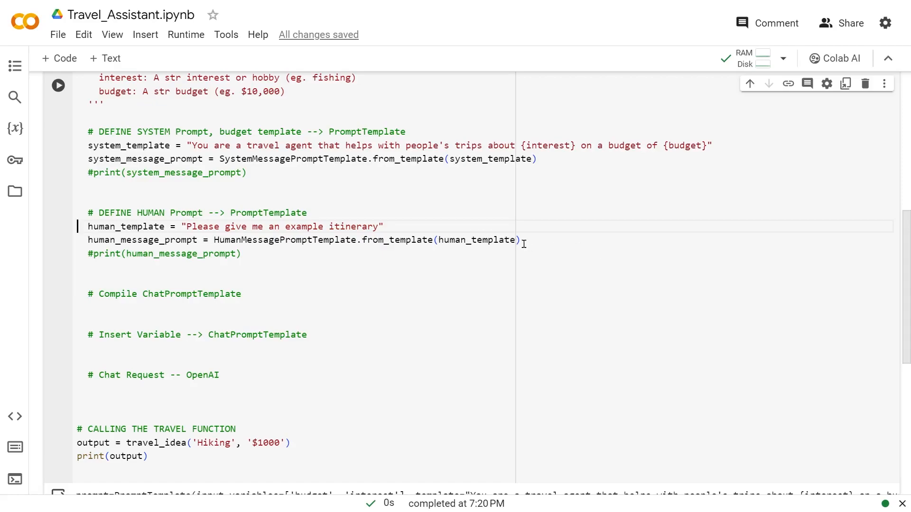
{"action": "mouse_move", "coordinate": [91, 251]}
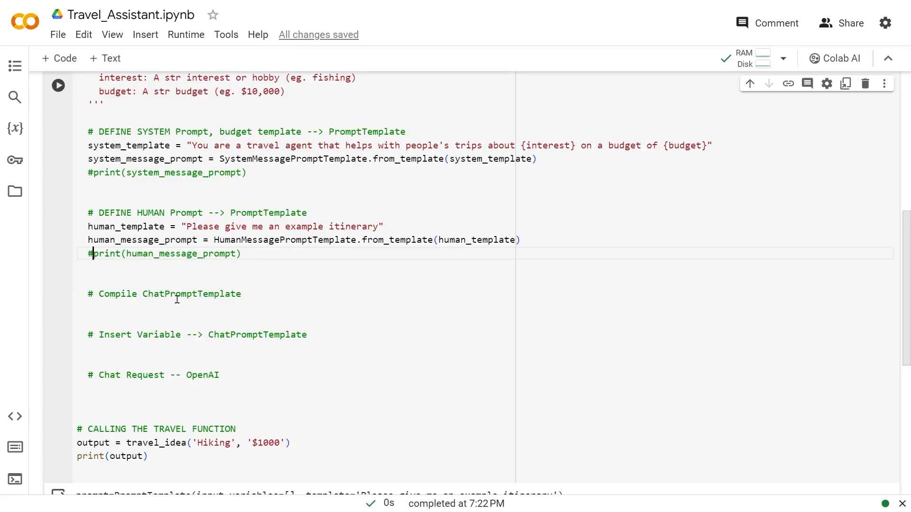
{"action": "mouse_move", "coordinate": [269, 300]}
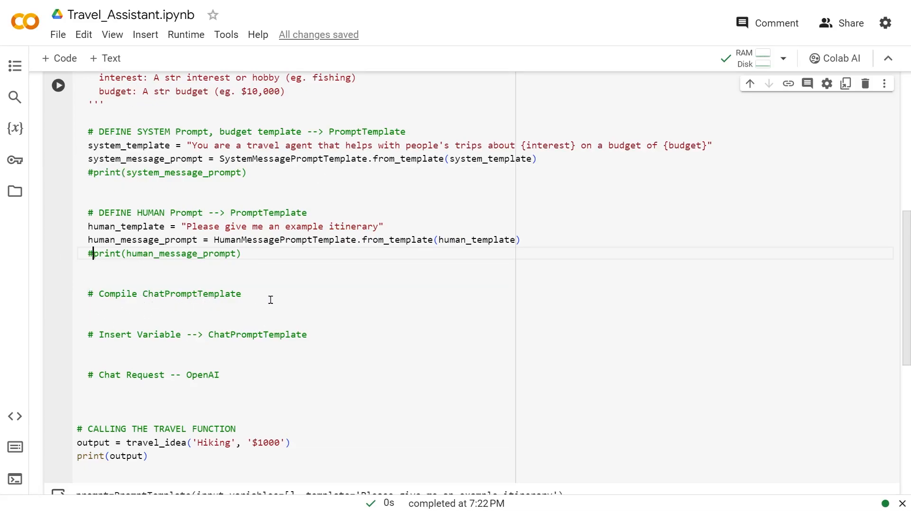
{"action": "mouse_move", "coordinate": [760, 239]}
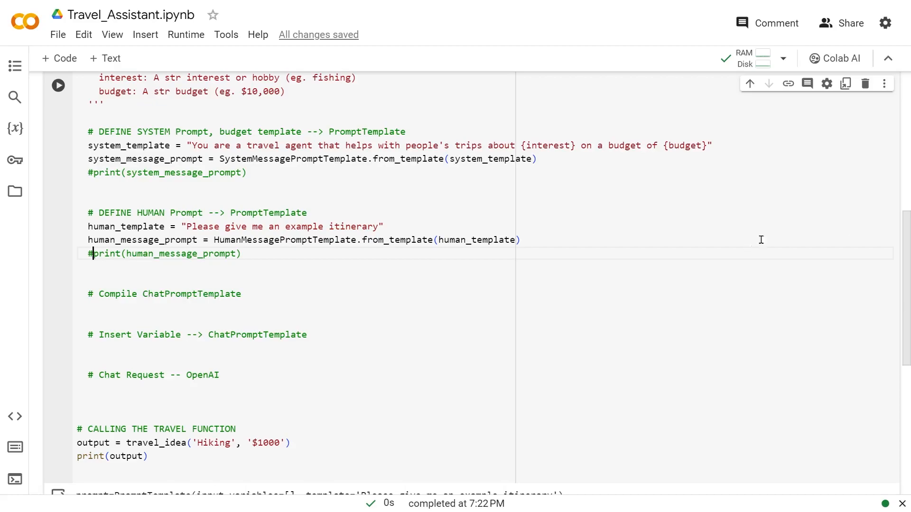
Step: Build chat_prompt with ChatPromptTemplate.from_messages from the system and human message prompts
{"action": "type", "text": "chat_prompt = ChatPromptTemplate.from_messages([system_message_prompt, human_message_prompt])"}
{"action": "type", "text": "#print(chat_prompt)"}
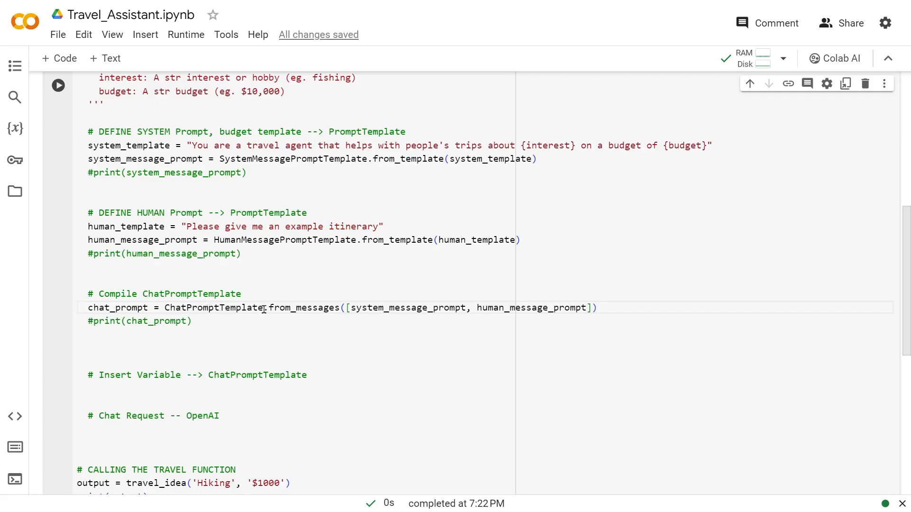
{"action": "mouse_move", "coordinate": [361, 330]}
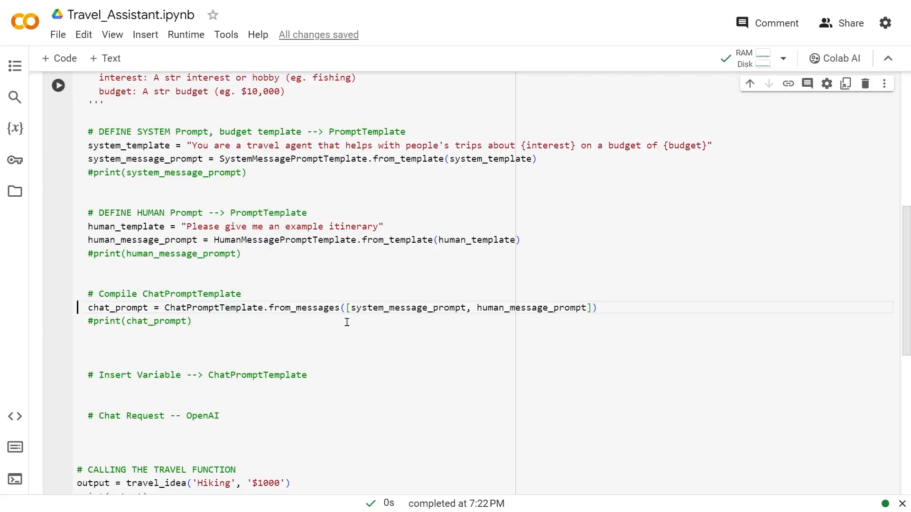
{"action": "mouse_move", "coordinate": [147, 201]}
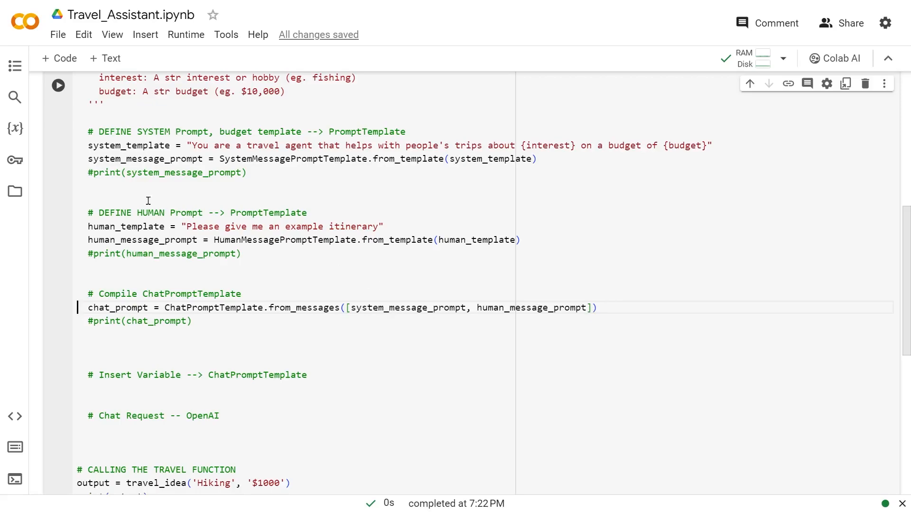
{"action": "mouse_move", "coordinate": [103, 241]}
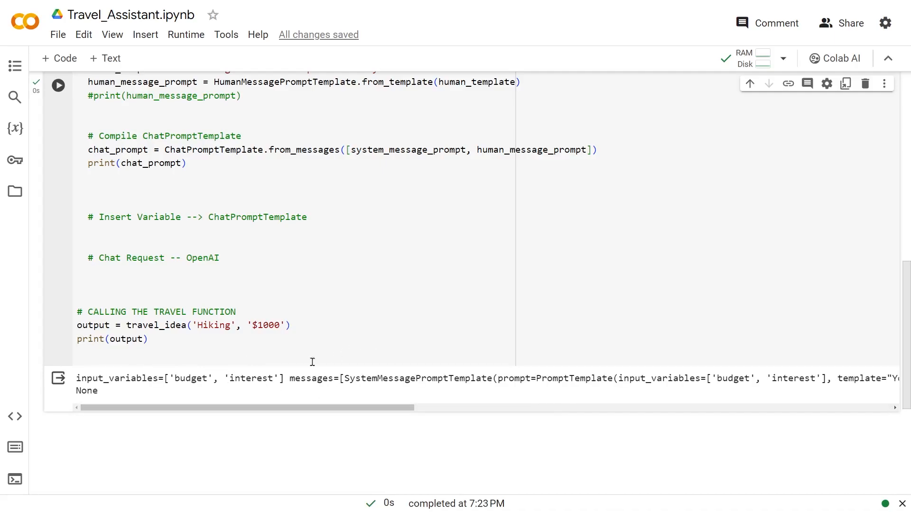
{"action": "mouse_move", "coordinate": [149, 282]}
{"action": "type", "text": "#"}
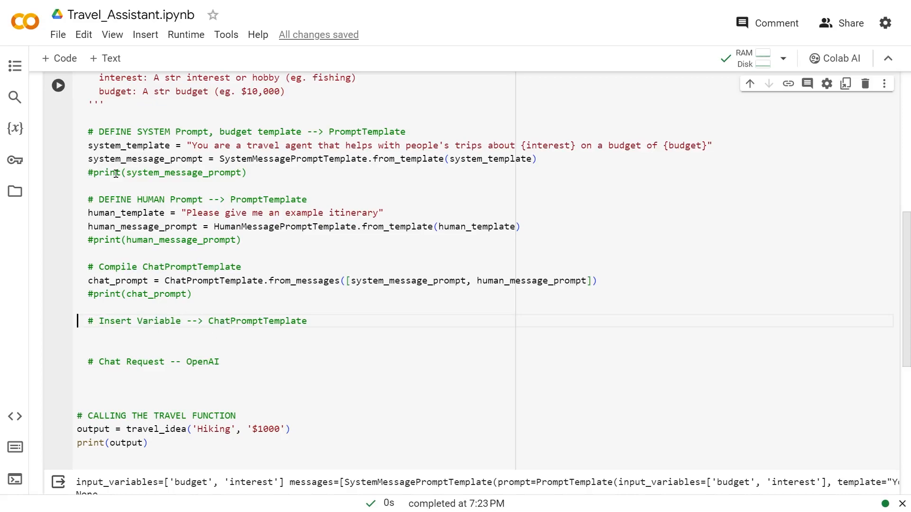
{"action": "mouse_move", "coordinate": [210, 332]}
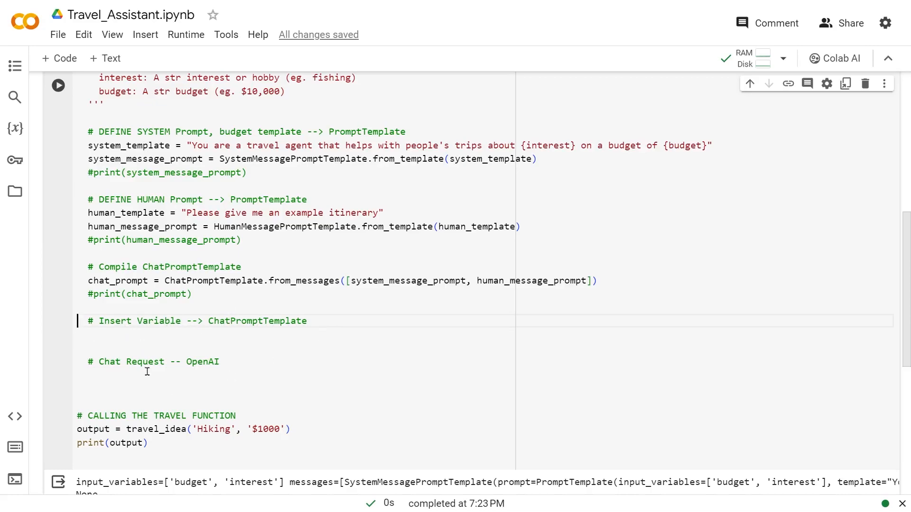
{"action": "mouse_move", "coordinate": [215, 359]}
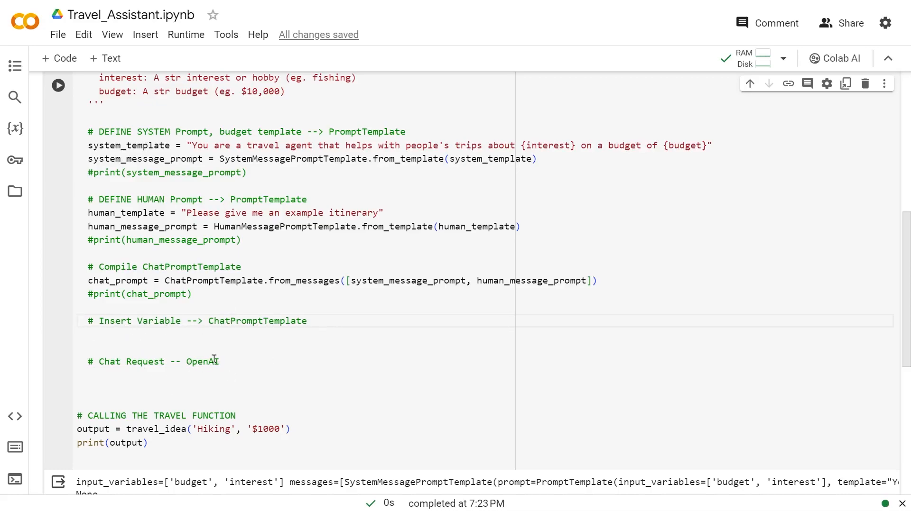
Step: Format chat_prompt with interest and budget into request messages and run the cell
{"action": "type", "text": "request = chat_prompt.format_prompt(interest = interest, budget = budget).to_messages()"}
{"action": "type", "text": "#print(request)"}
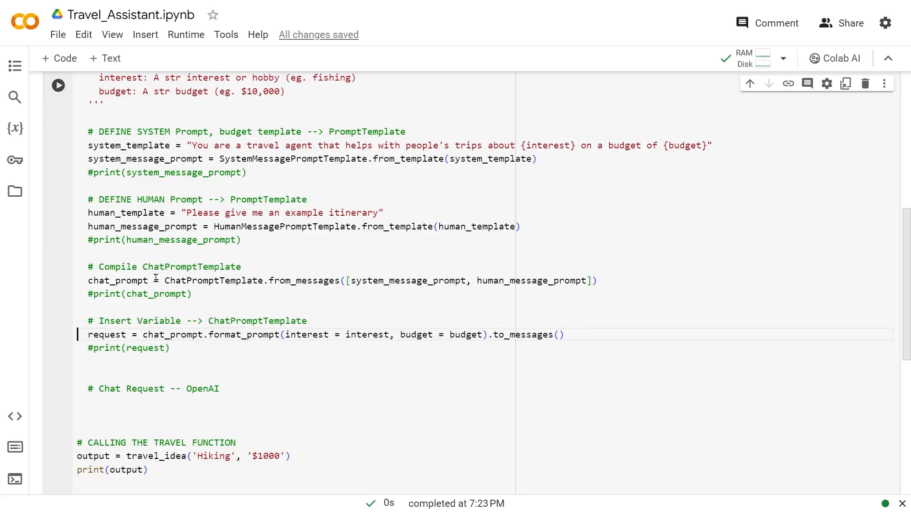
{"action": "mouse_move", "coordinate": [279, 335]}
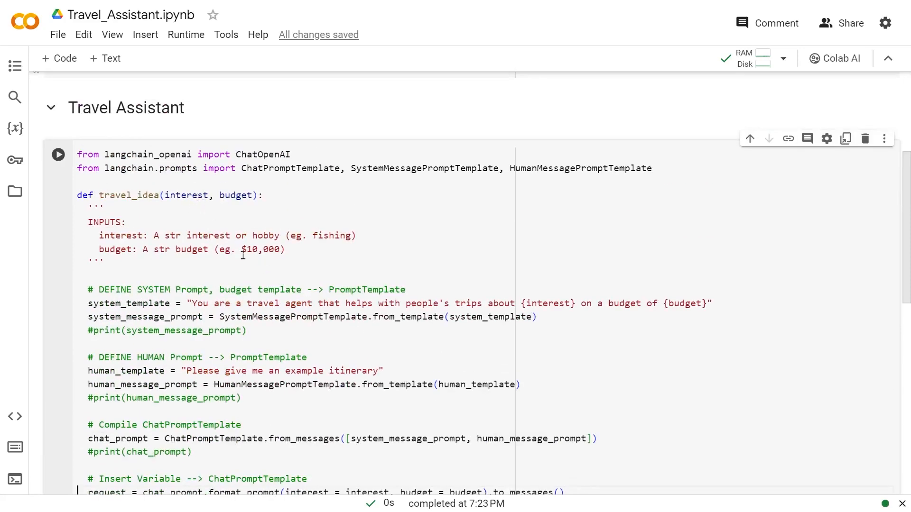
{"action": "scroll", "scroll_direction": "down", "scroll_amount": 3}
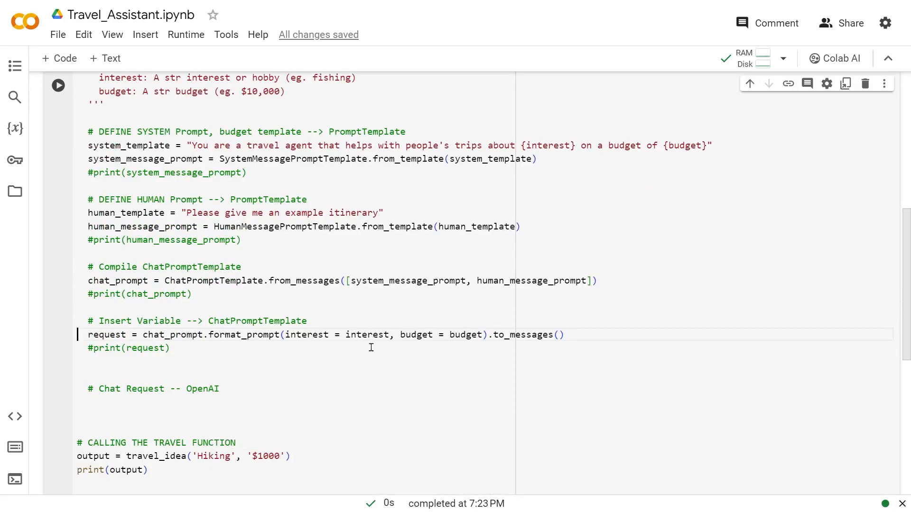
{"action": "mouse_move", "coordinate": [288, 455]}
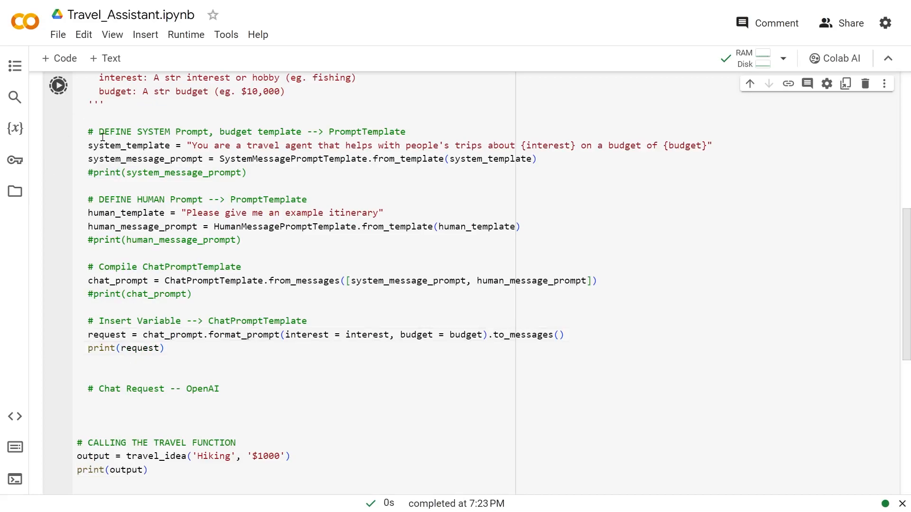
{"action": "left_click", "coordinate": [58, 85]}
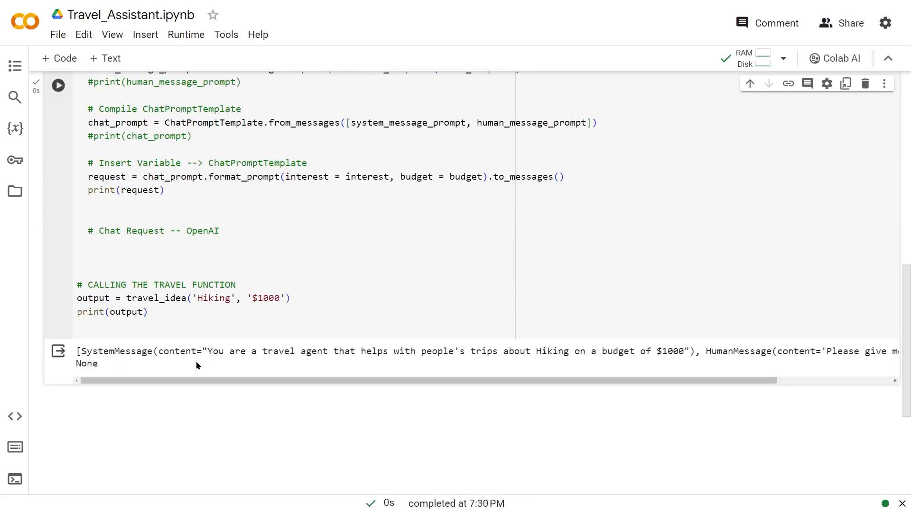
{"action": "mouse_move", "coordinate": [671, 370]}
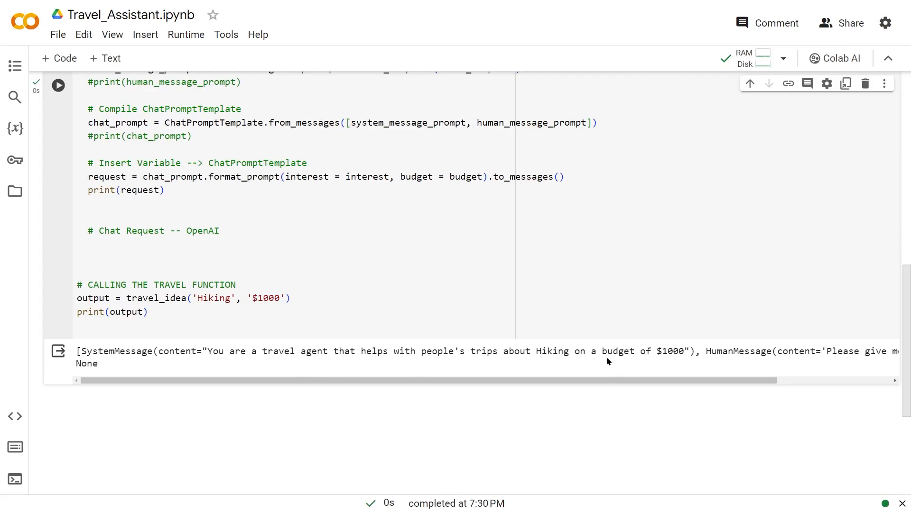
{"action": "mouse_move", "coordinate": [577, 351]}
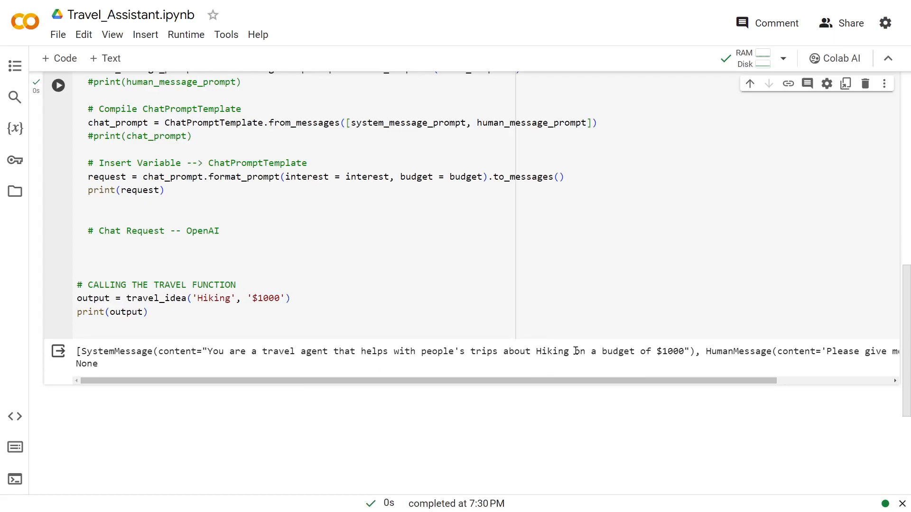
{"action": "mouse_move", "coordinate": [712, 349]}
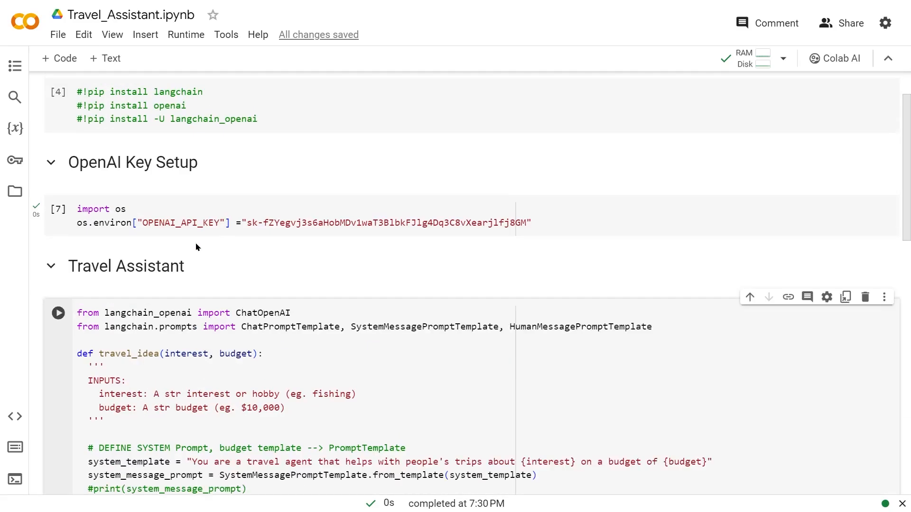
{"action": "scroll", "scroll_direction": "down", "scroll_amount": 3}
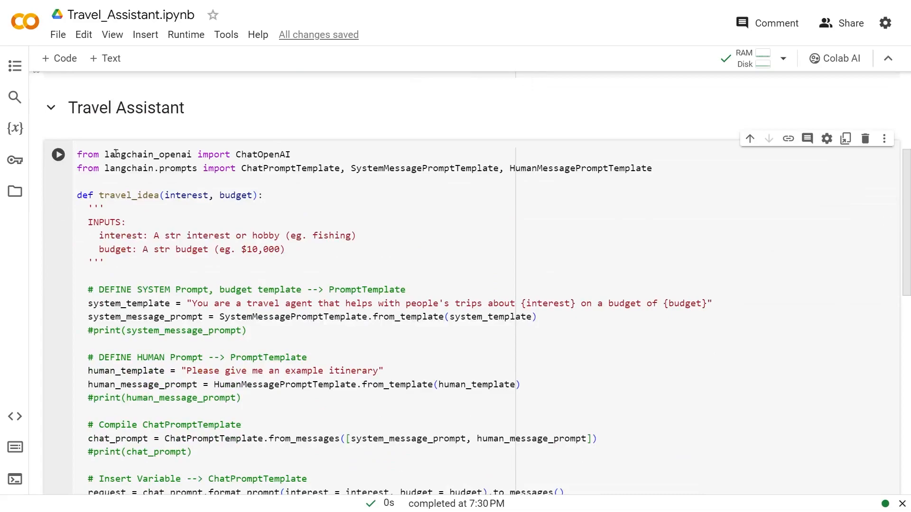
{"action": "left_click", "coordinate": [58, 154]}
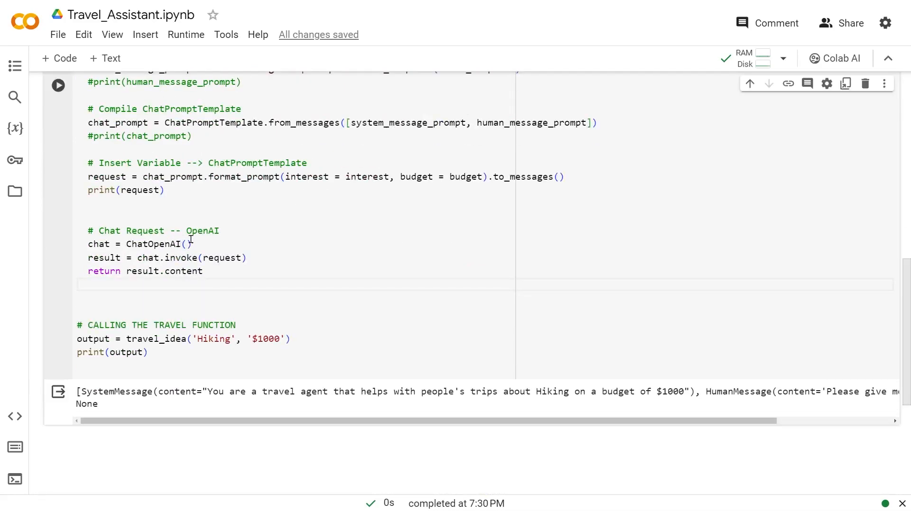
{"action": "mouse_move", "coordinate": [233, 243]}
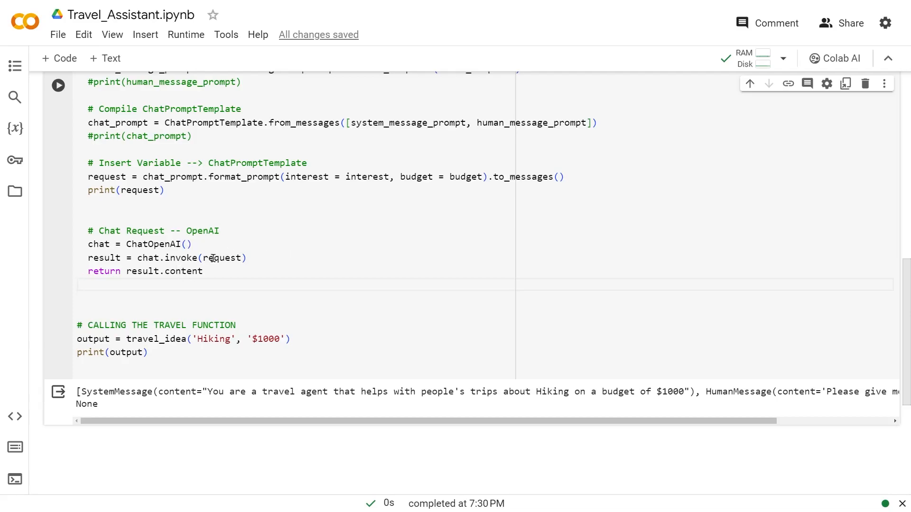
{"action": "mouse_move", "coordinate": [248, 250]}
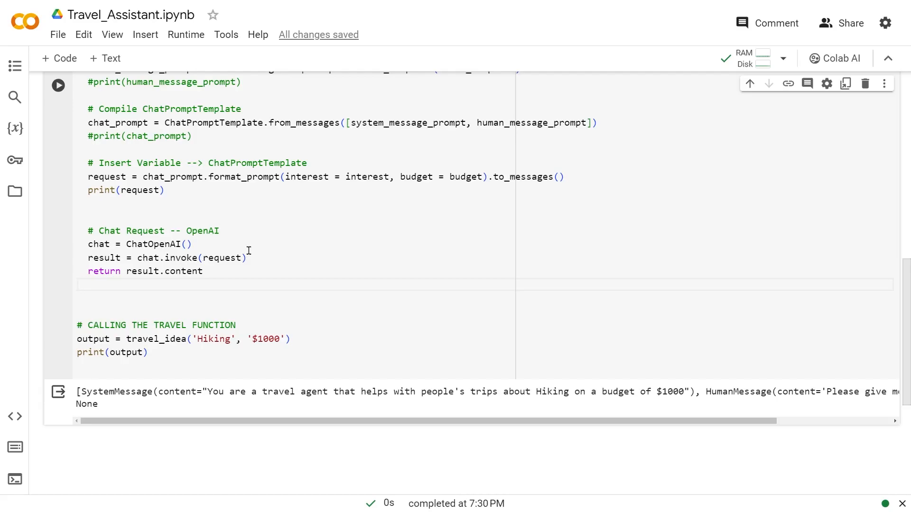
{"action": "mouse_move", "coordinate": [238, 324]}
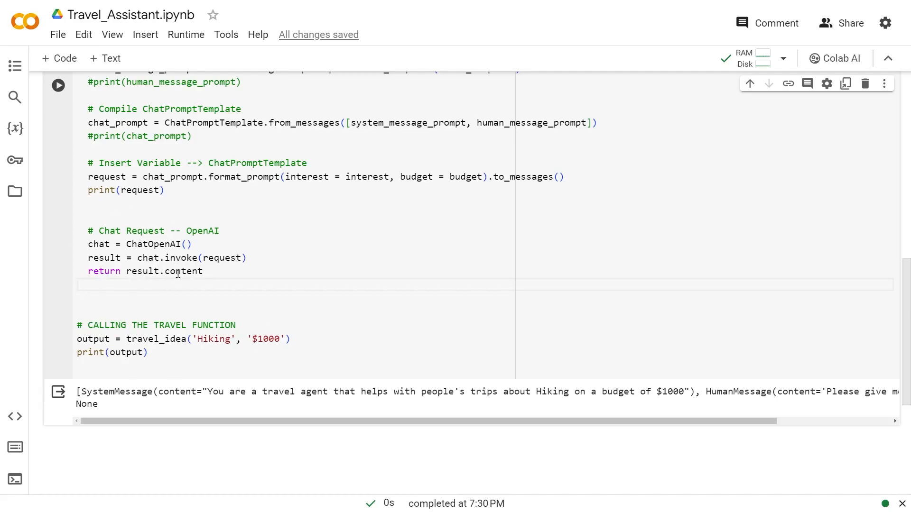
{"action": "mouse_move", "coordinate": [192, 279]}
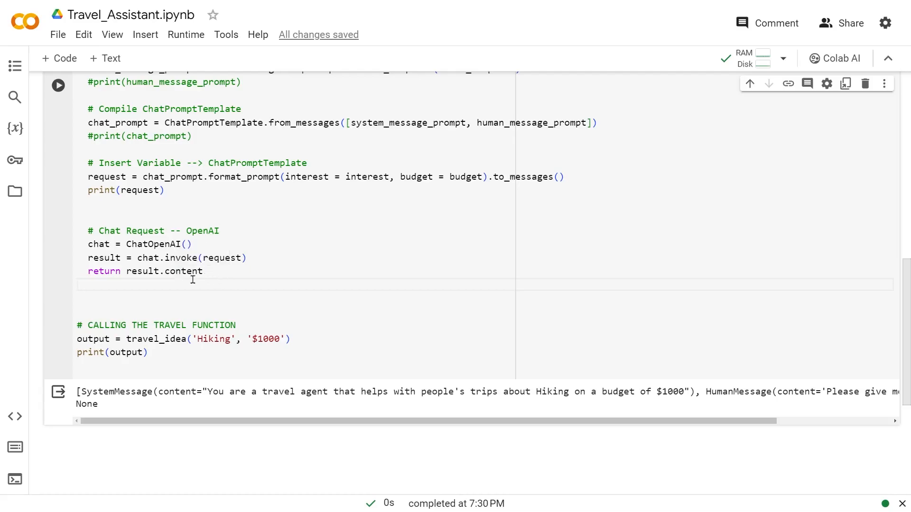
{"action": "left_click", "coordinate": [78, 285]}
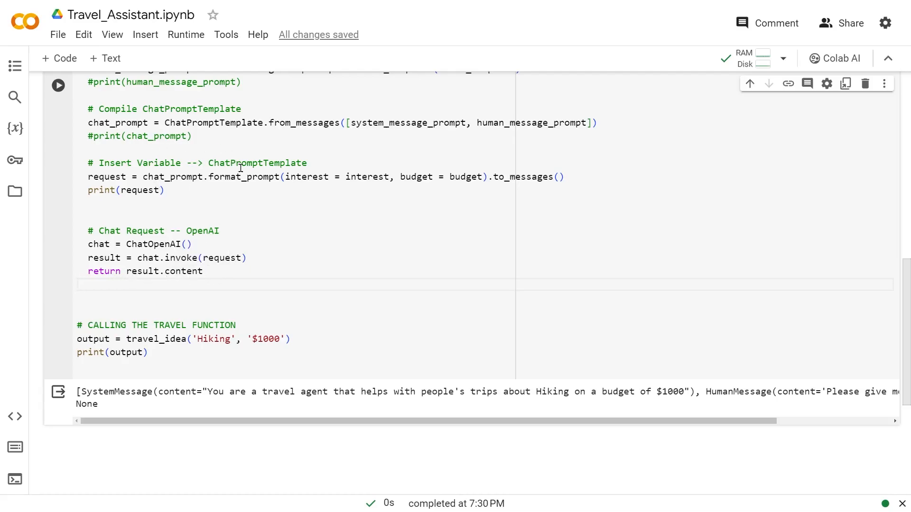
{"action": "left_click", "coordinate": [77, 284]}
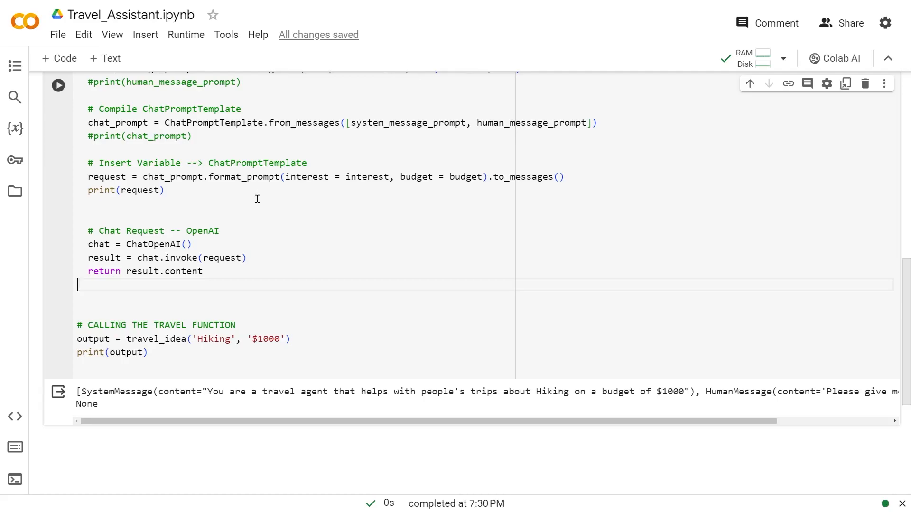
{"action": "mouse_move", "coordinate": [201, 343]}
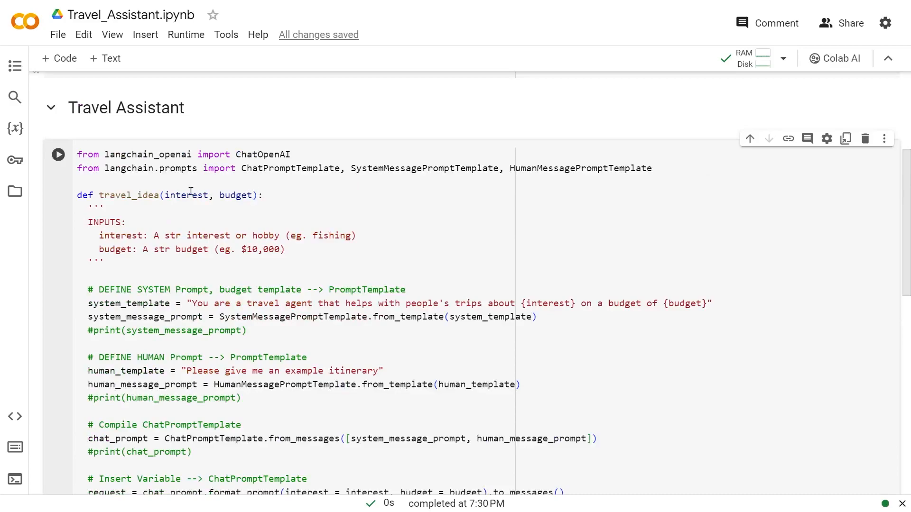
{"action": "scroll", "scroll_direction": "down", "scroll_amount": 3}
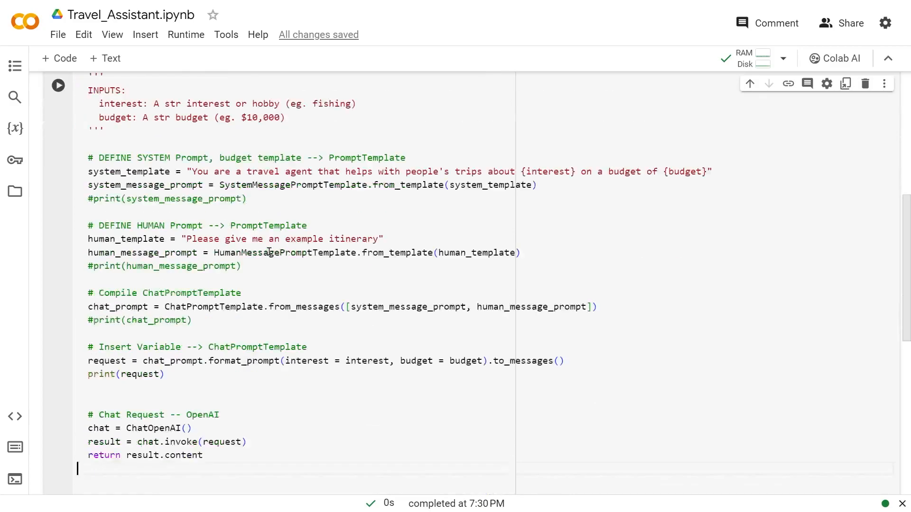
{"action": "scroll", "scroll_direction": "down", "scroll_amount": 3}
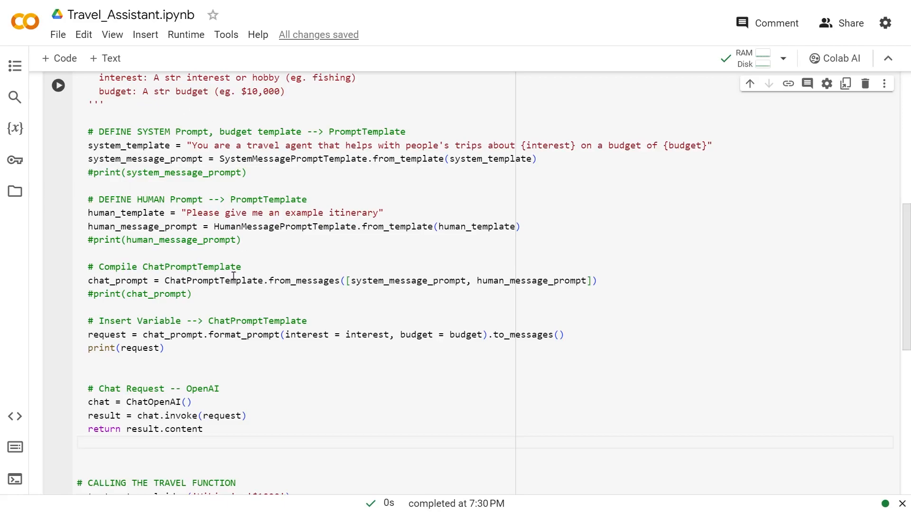
{"action": "left_click", "coordinate": [57, 85]}
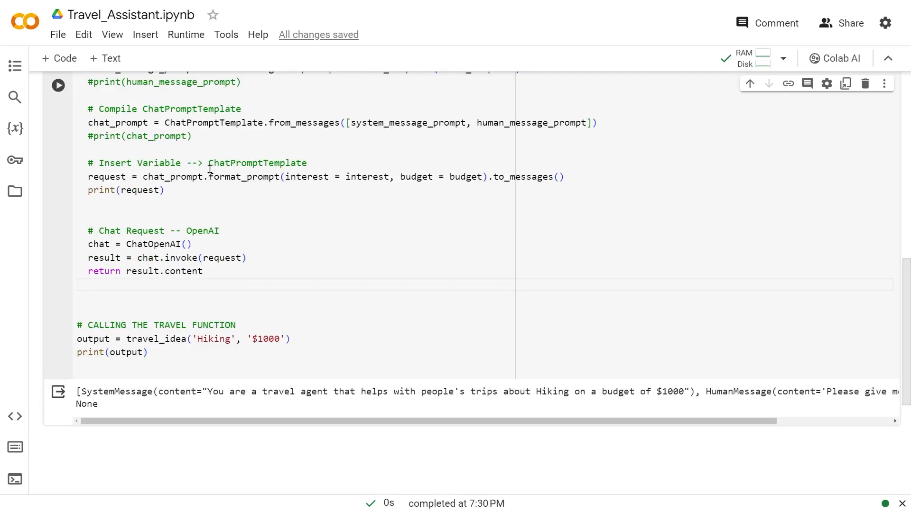
Step: Run the cell and scroll through the generated $1000 hiking itinerary
{"action": "left_click", "coordinate": [78, 284]}
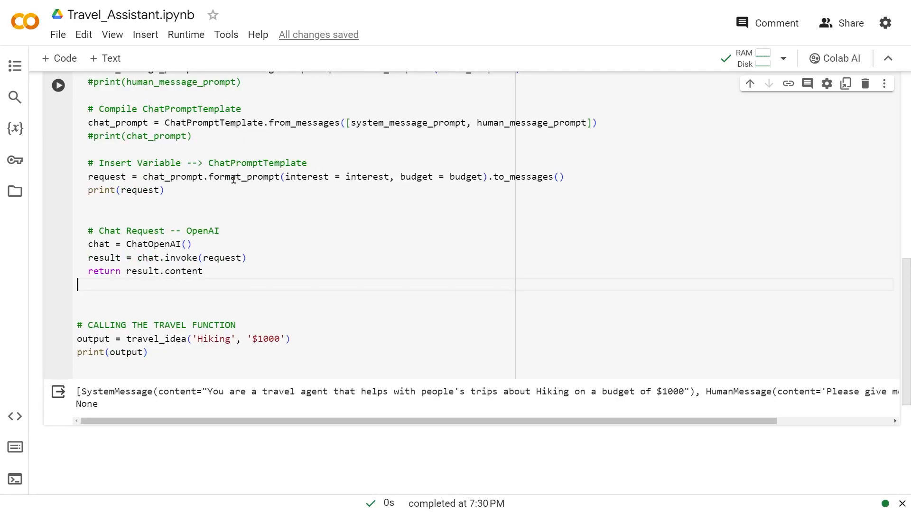
{"action": "left_click", "coordinate": [196, 244]}
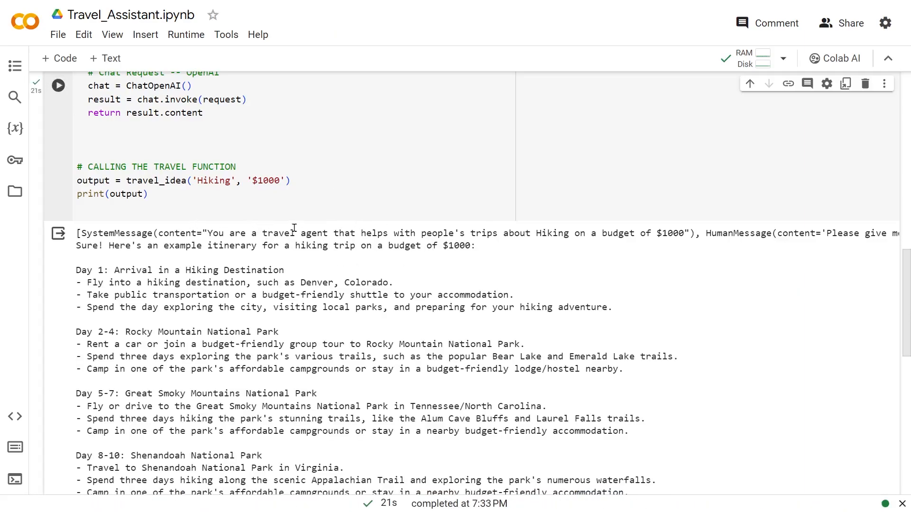
{"action": "mouse_move", "coordinate": [555, 232]}
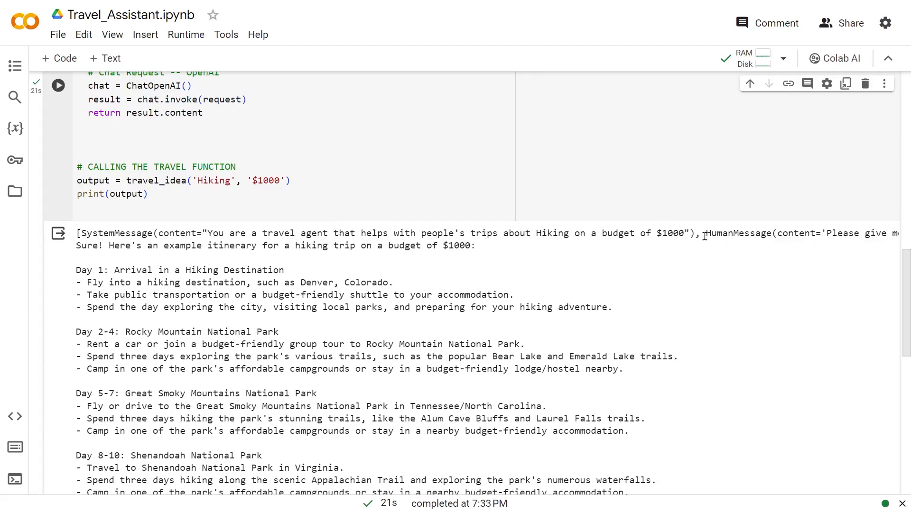
{"action": "scroll", "scroll_direction": "down", "scroll_amount": 3}
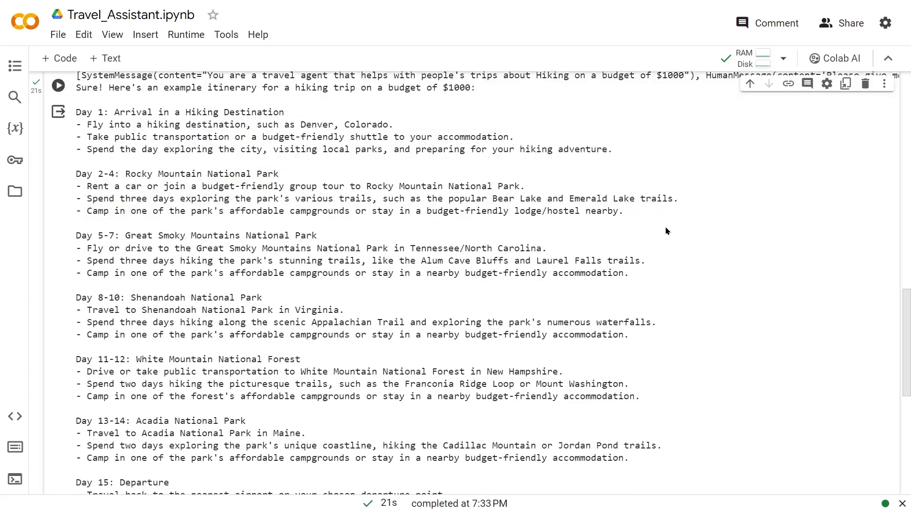
{"action": "mouse_move", "coordinate": [96, 108]}
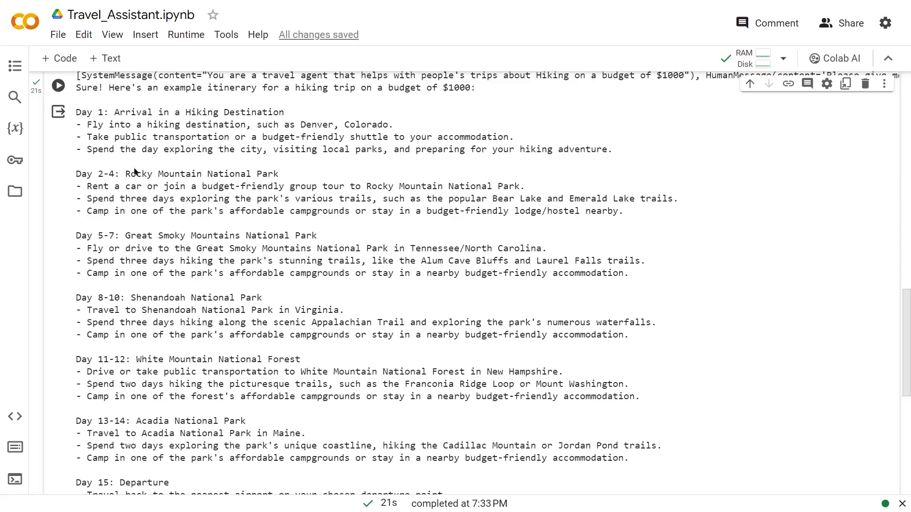
{"action": "mouse_move", "coordinate": [72, 432]}
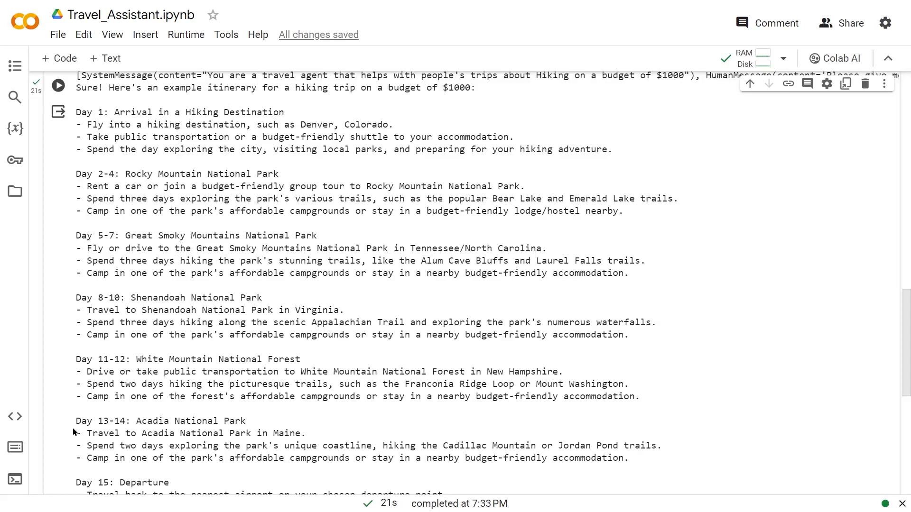
{"action": "scroll", "scroll_direction": "down", "scroll_amount": 3}
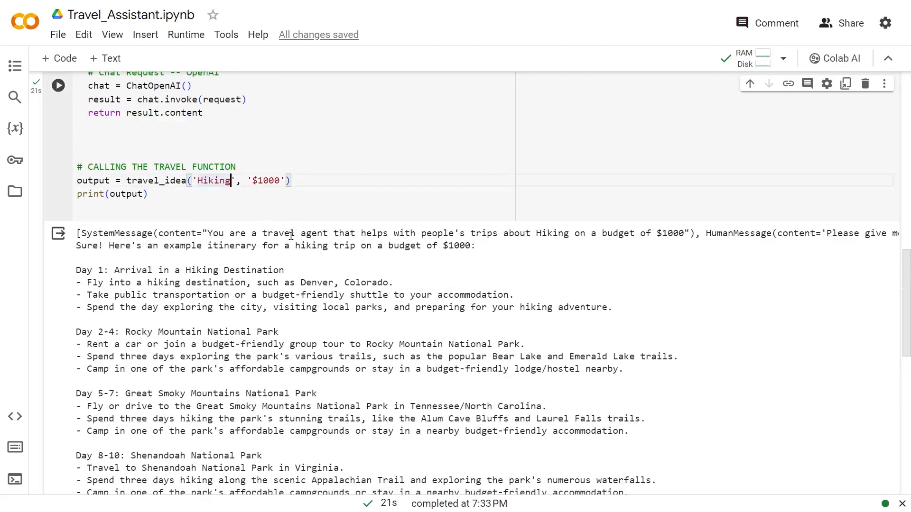
Step: Change the call to travel_idea('Fishing', '$10000') and rerun to view the fishing itinerary
{"action": "type", "text": "Fishing"}
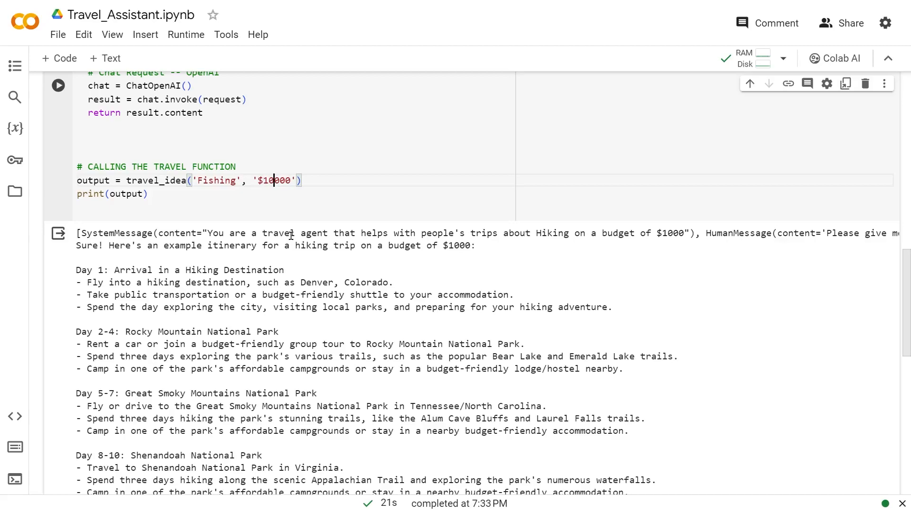
{"action": "left_click", "coordinate": [58, 85]}
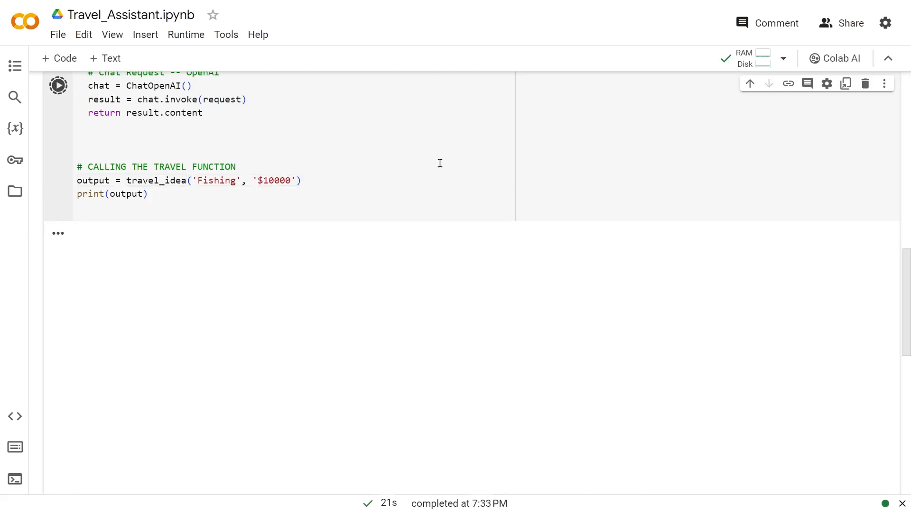
{"action": "left_click", "coordinate": [57, 85]}
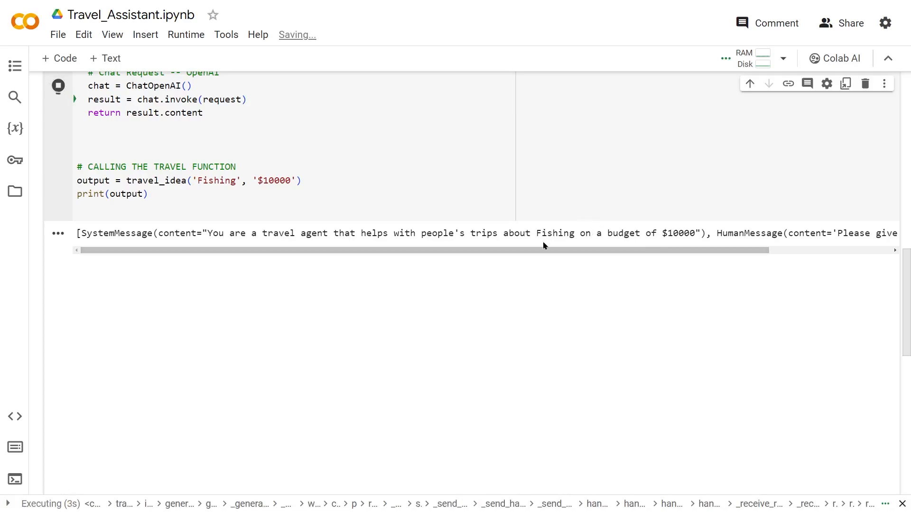
{"action": "mouse_move", "coordinate": [706, 247]}
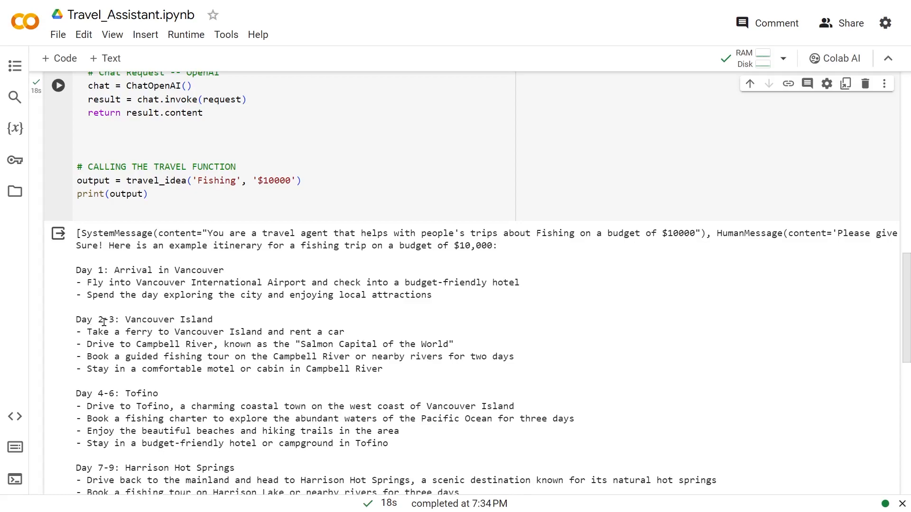
{"action": "mouse_move", "coordinate": [216, 437]}
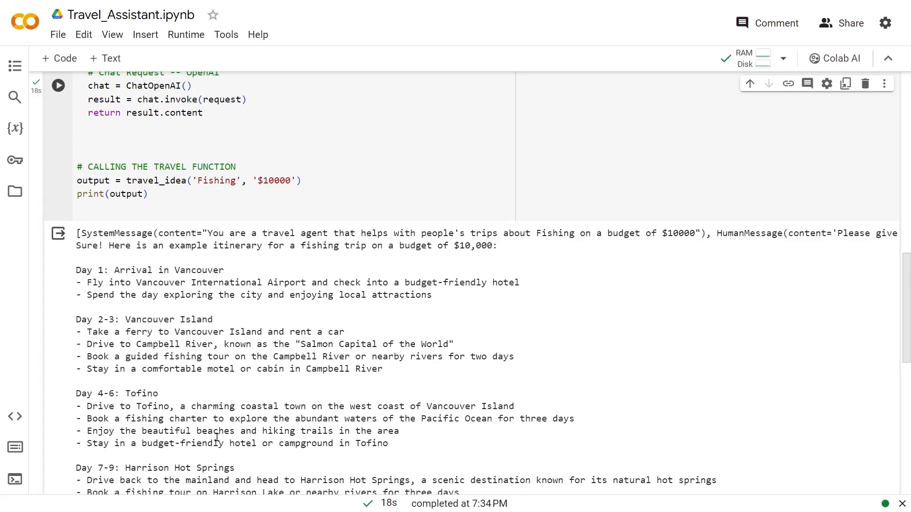
{"action": "scroll", "scroll_direction": "down", "scroll_amount": 3}
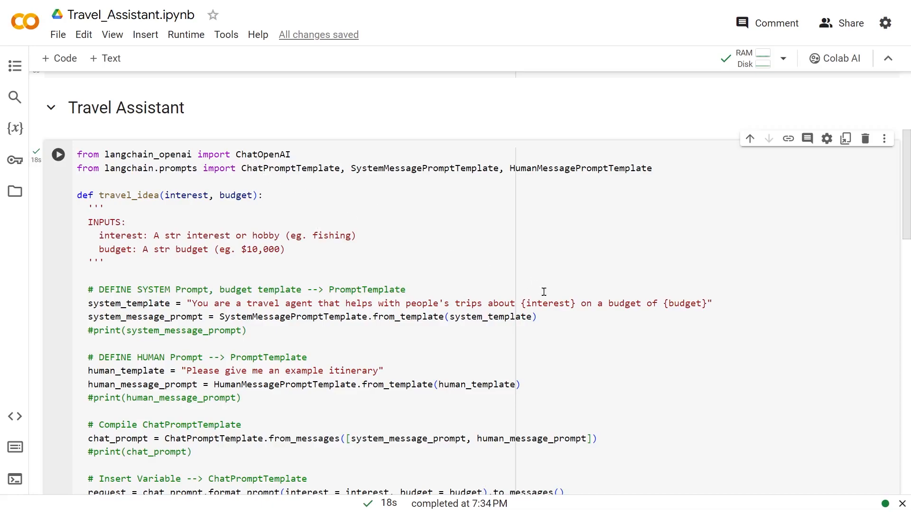
{"action": "mouse_move", "coordinate": [683, 287]}
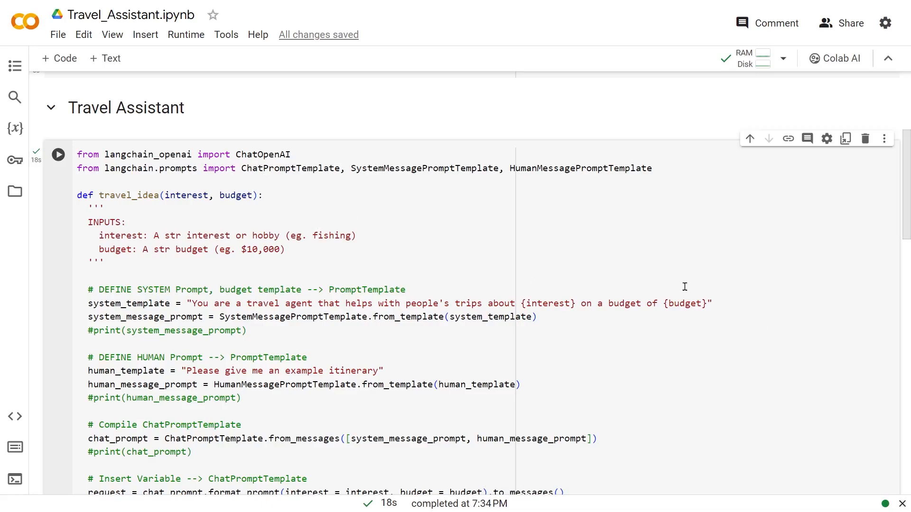
{"action": "mouse_move", "coordinate": [836, 402]}
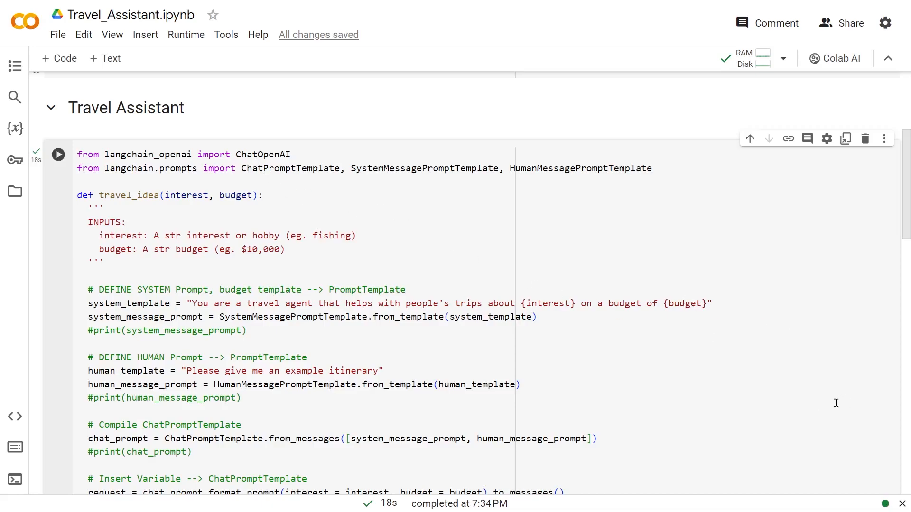